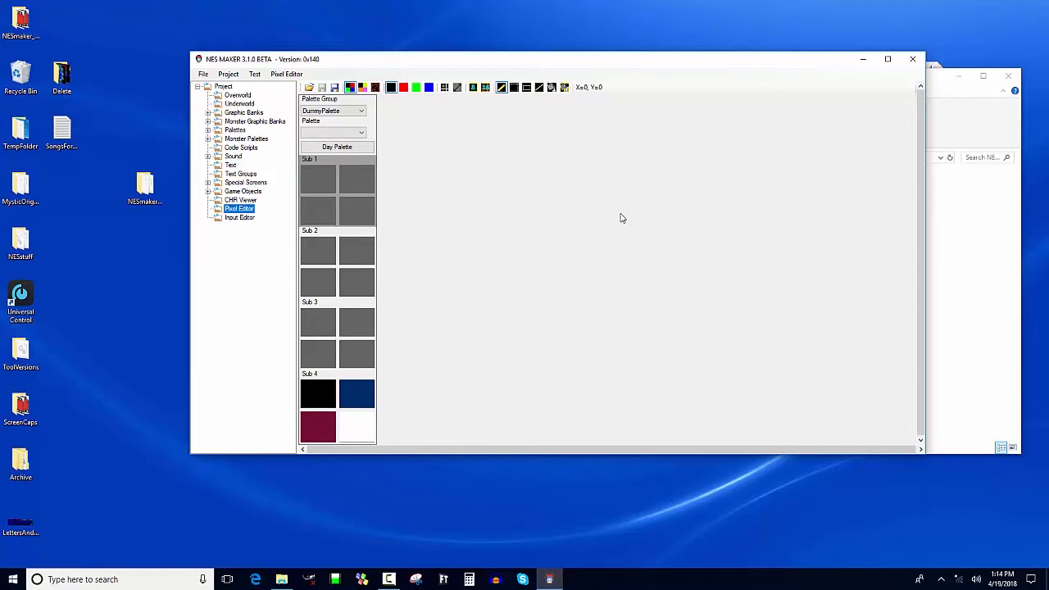
mouse_move(426, 438)
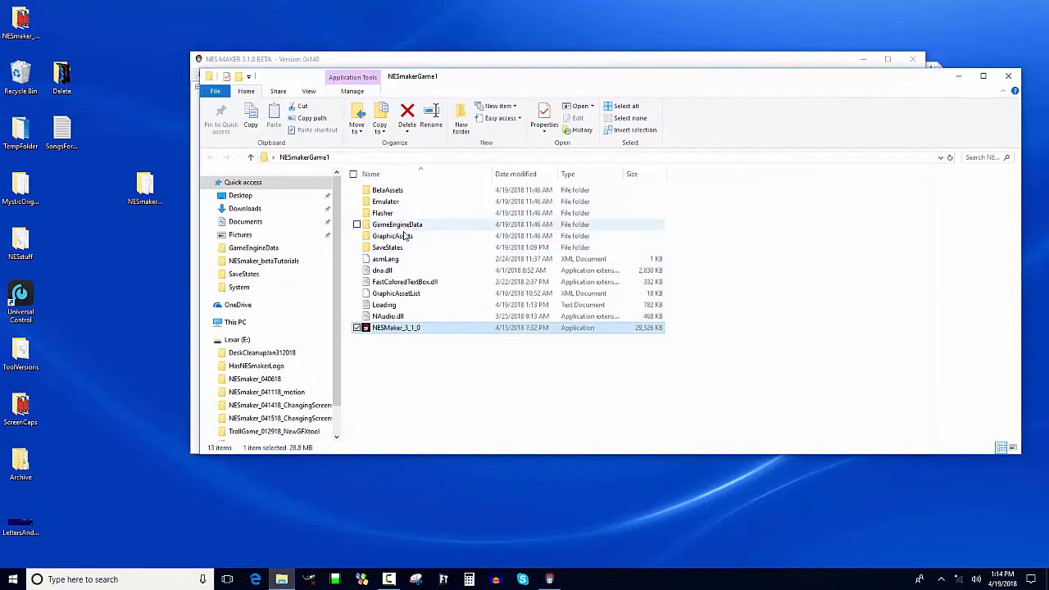
- Browse into BetaAssets > Graphics and open the BugMonster bitmap in the image viewer
double_click(387, 190)
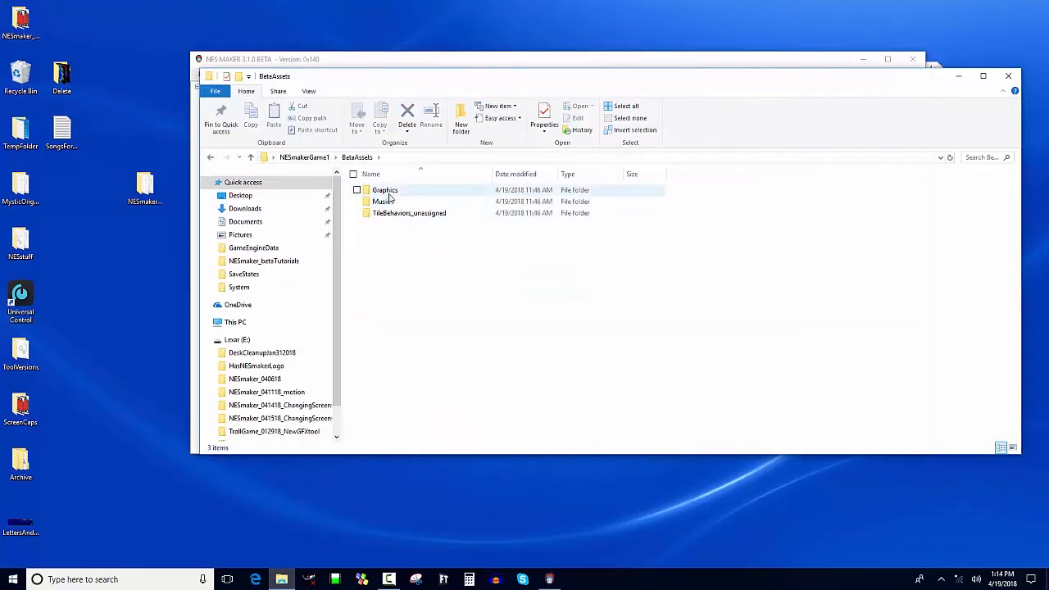
double_click(383, 190)
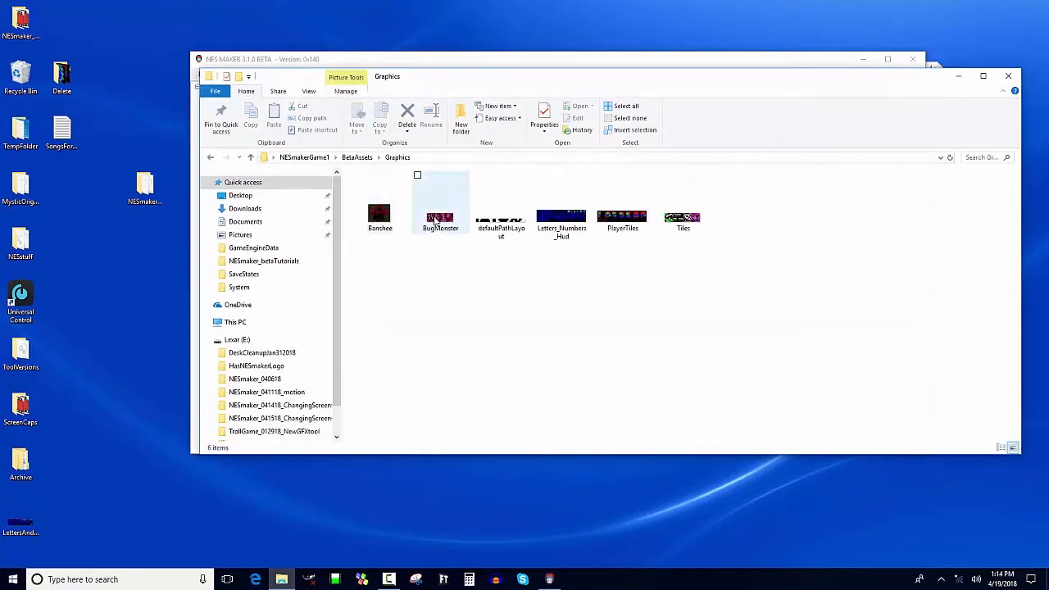
double_click(439, 213)
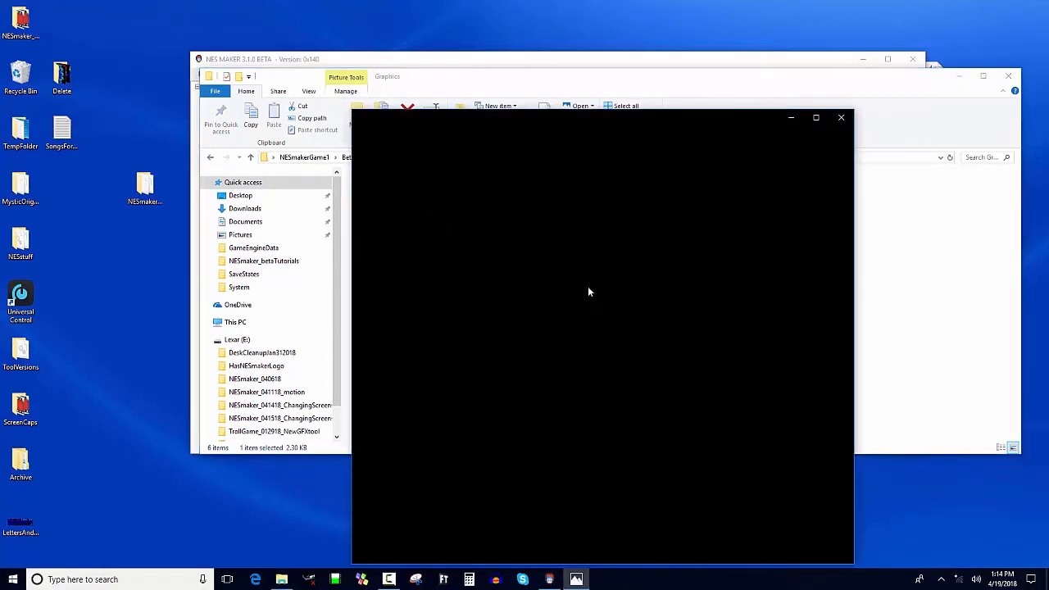
mouse_move(592, 159)
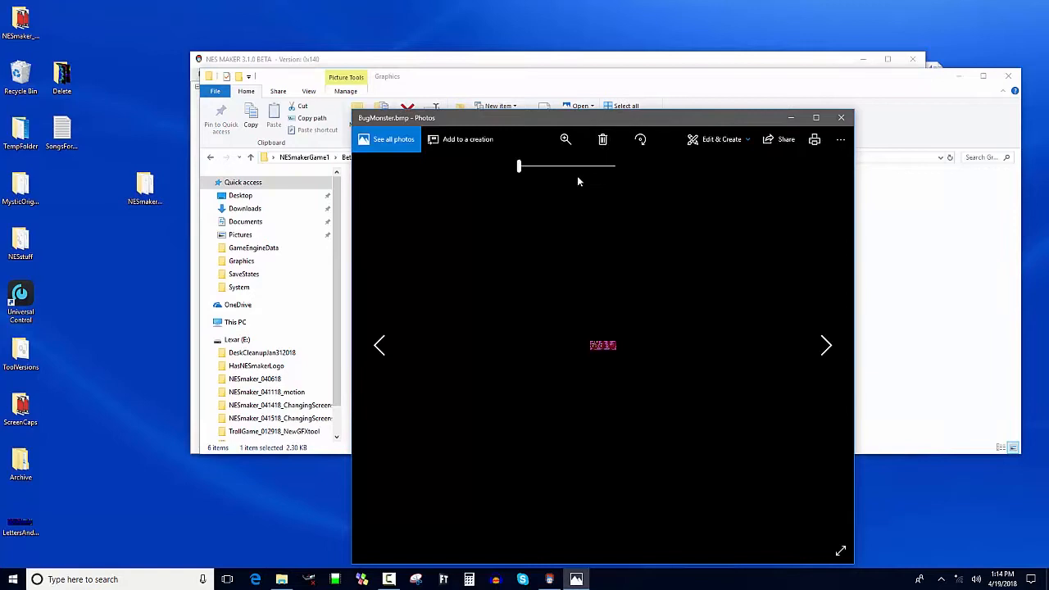
- Zoom in to inspect the BugMonster sprite sheet, then close Photos
left_click_drag(518, 167, 613, 167)
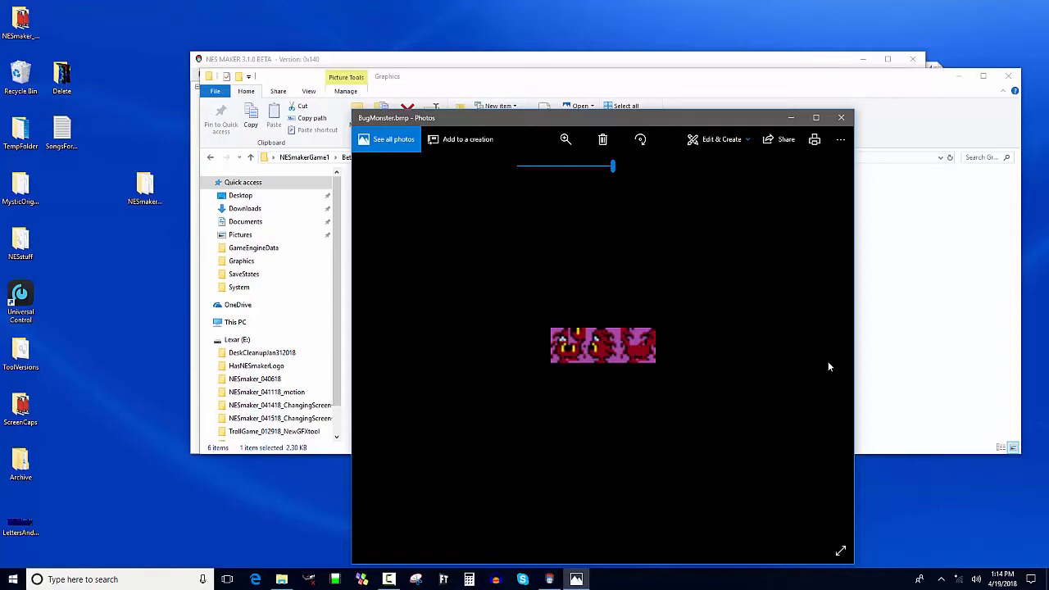
mouse_move(869, 290)
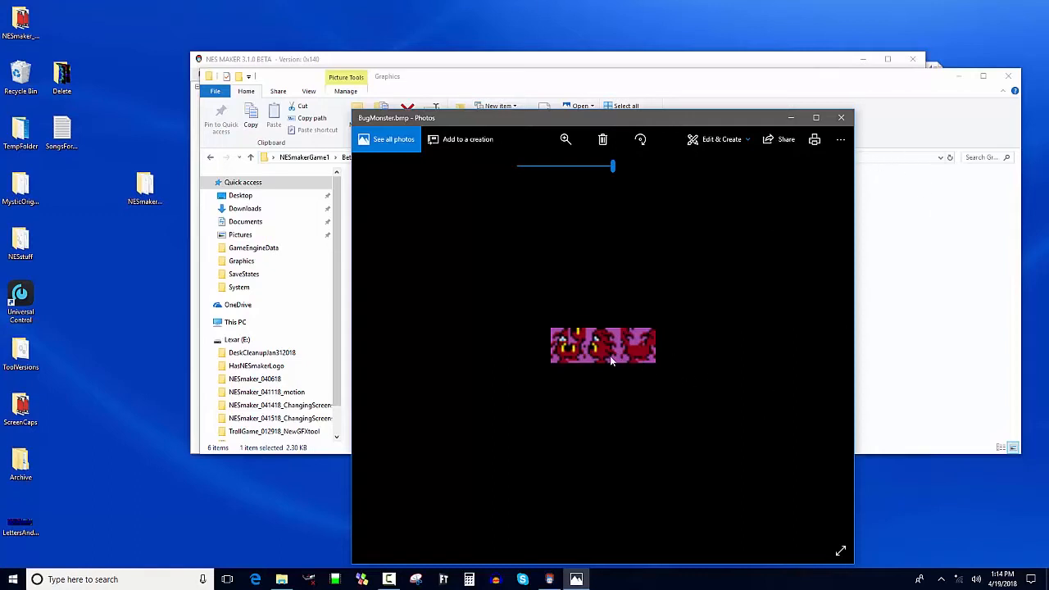
mouse_move(685, 328)
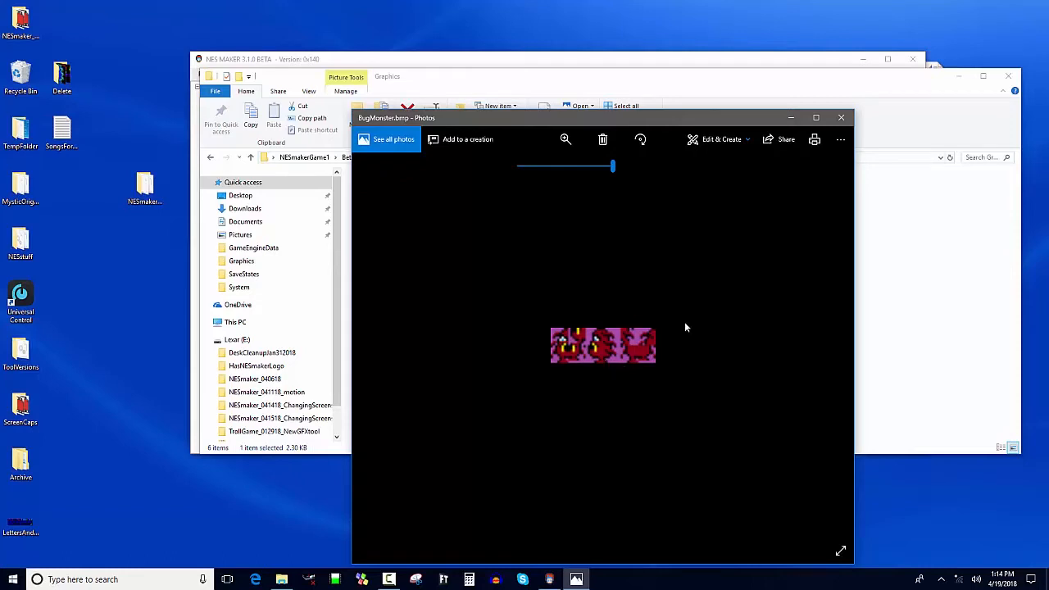
left_click(840, 118)
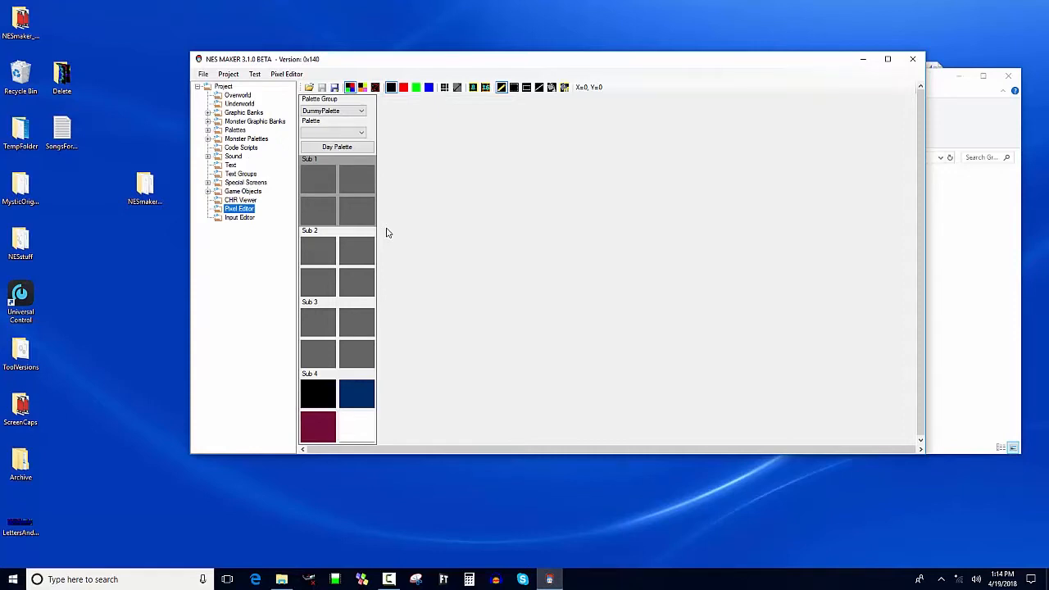
mouse_move(449, 275)
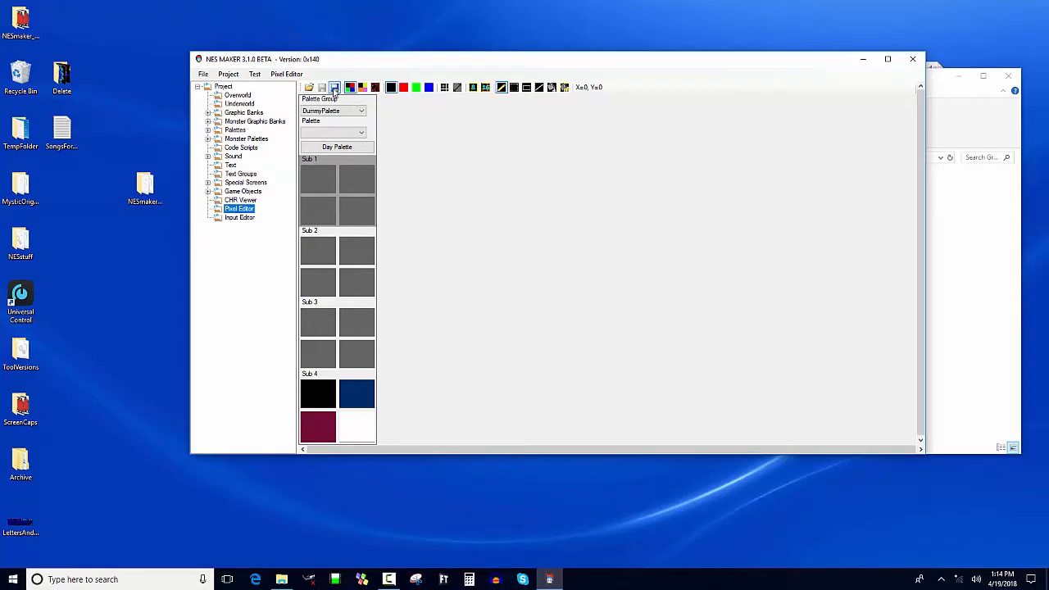
- Load the BugMonster bitmap from the Graphics folder into the Pixel Editor
left_click(308, 87)
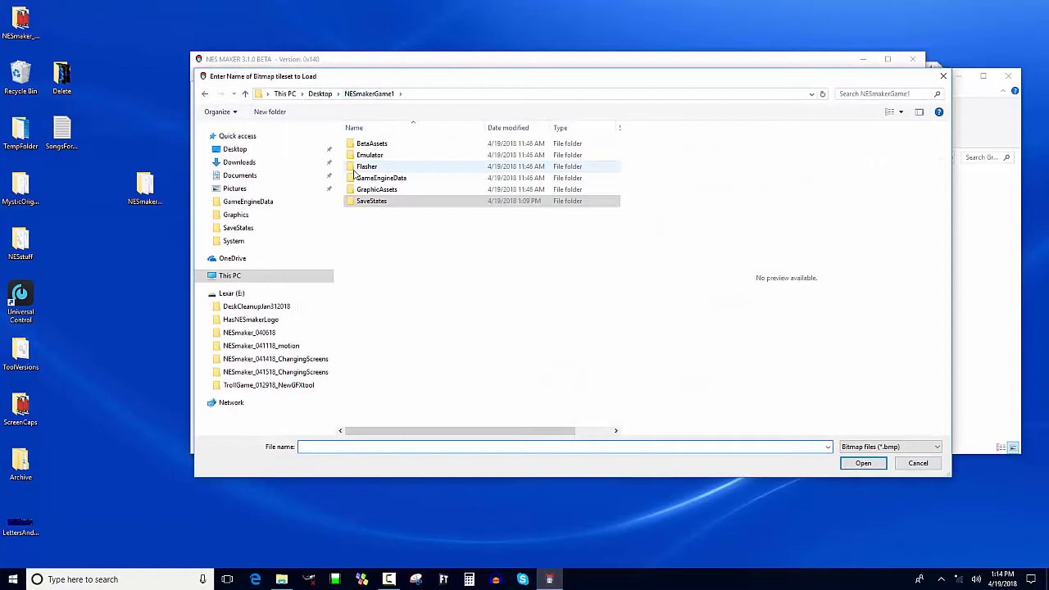
double_click(371, 144)
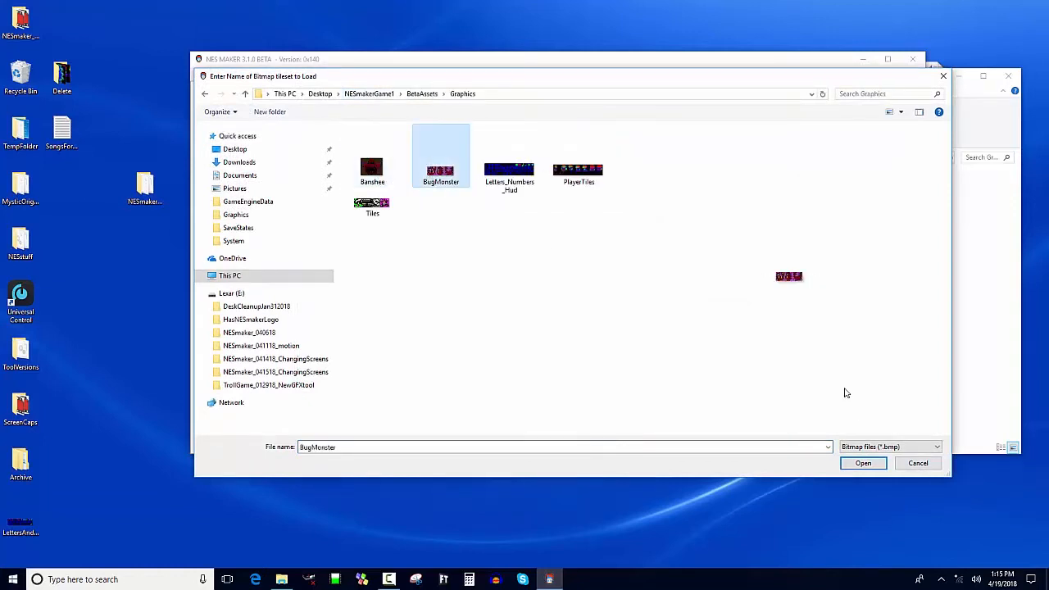
left_click(862, 462)
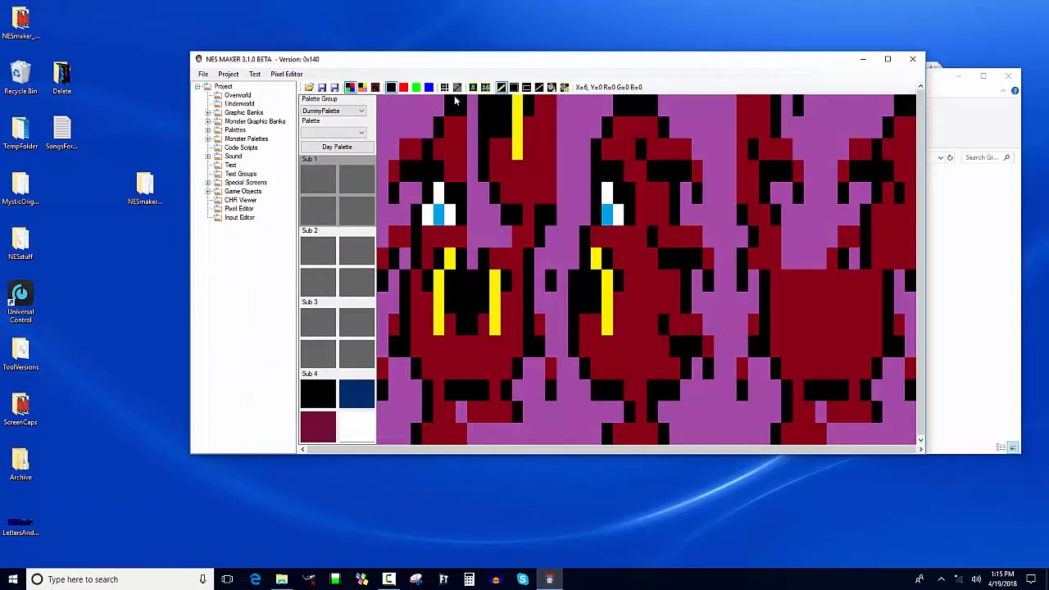
- Force square aspect ratio and briefly preview palette translation before turning it off
left_click(457, 89)
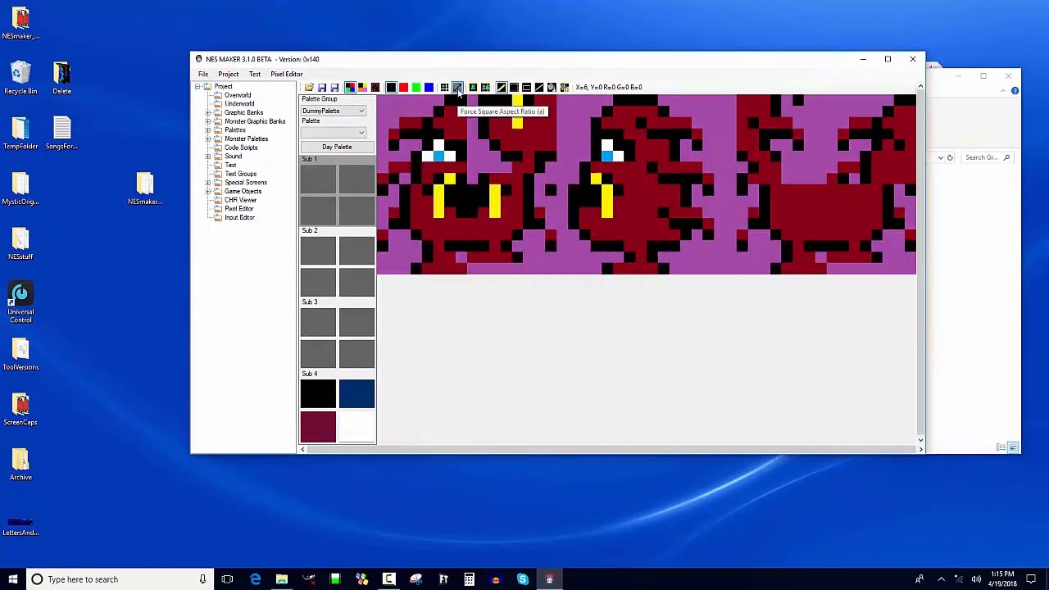
mouse_move(400, 114)
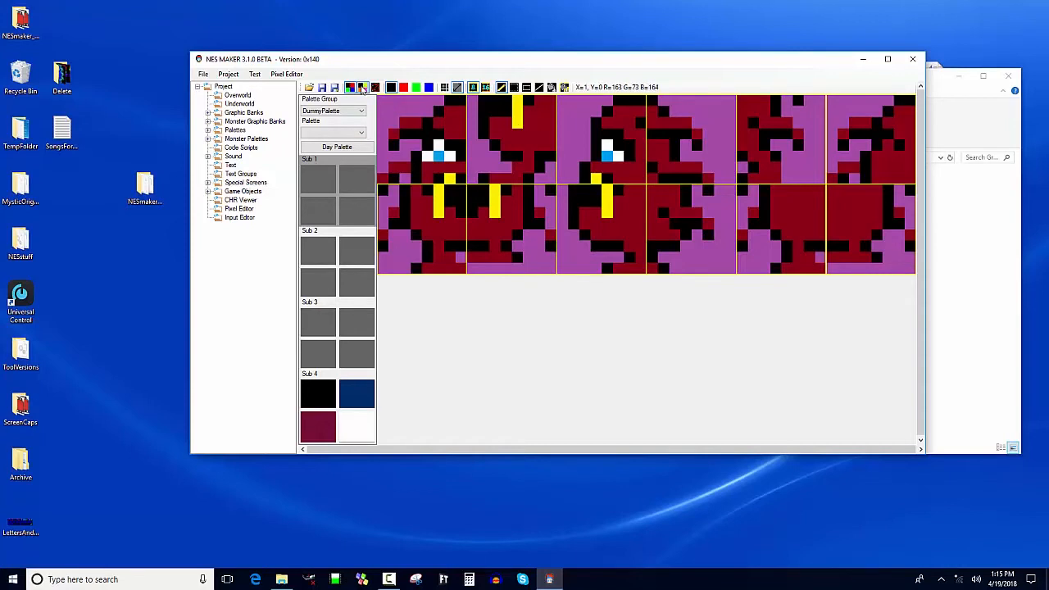
left_click(362, 88)
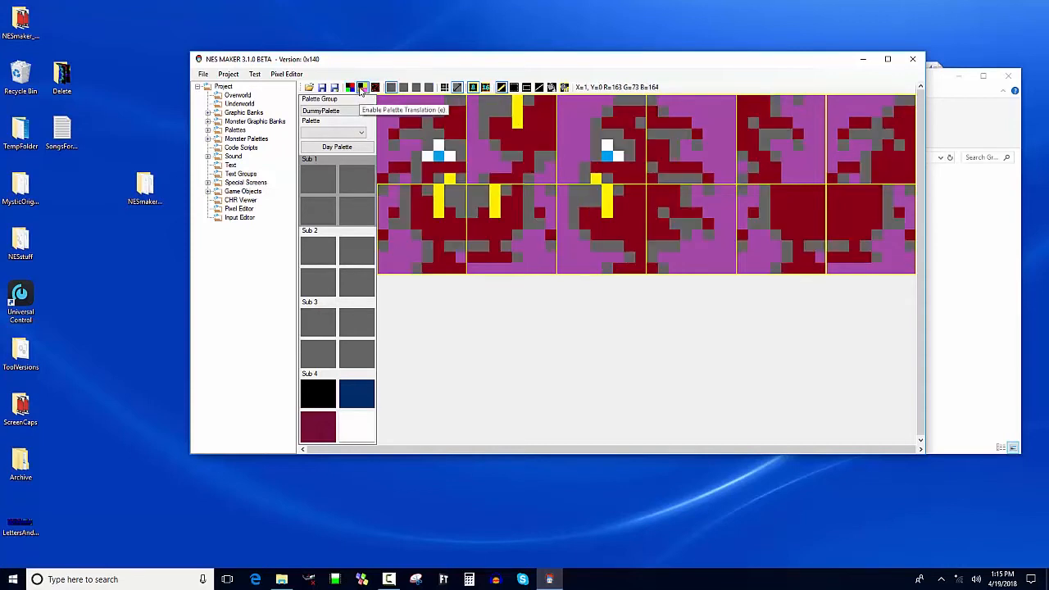
left_click(363, 87)
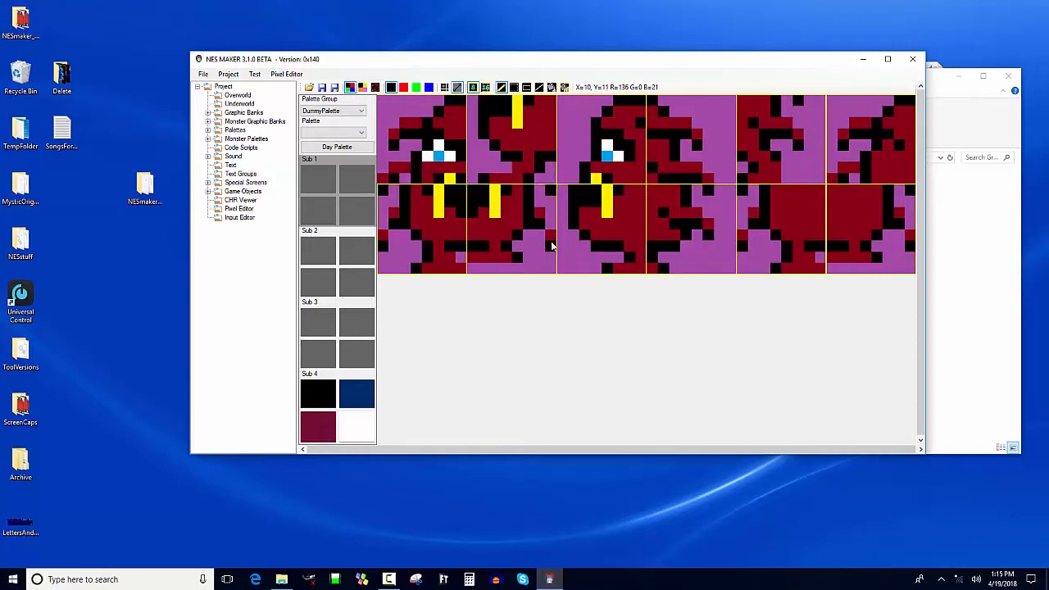
mouse_move(511, 154)
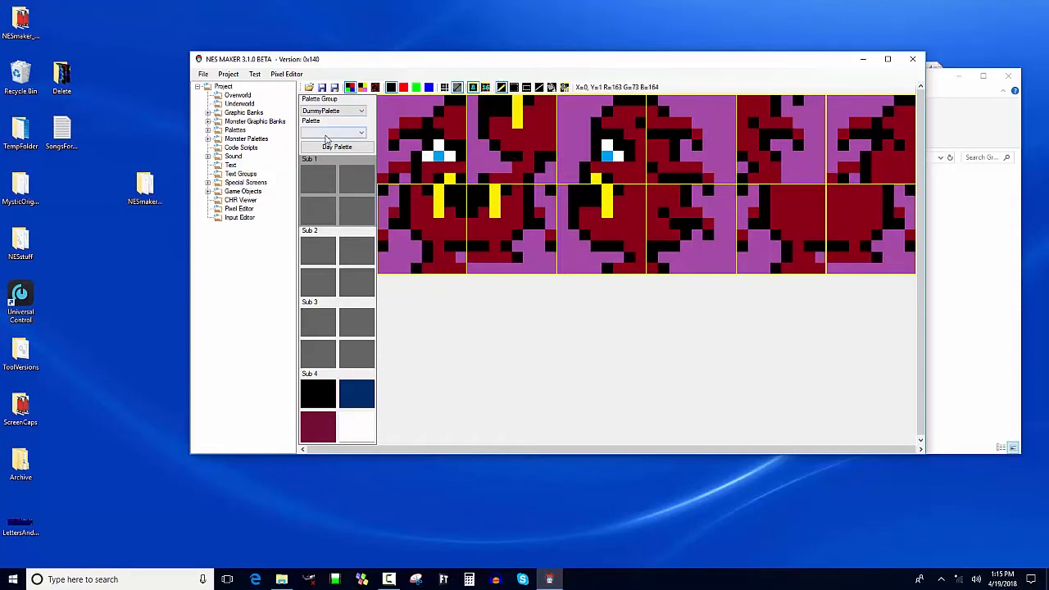
- Make Palette 63 the active palette and briefly preview the sprite in its colours
left_click(331, 133)
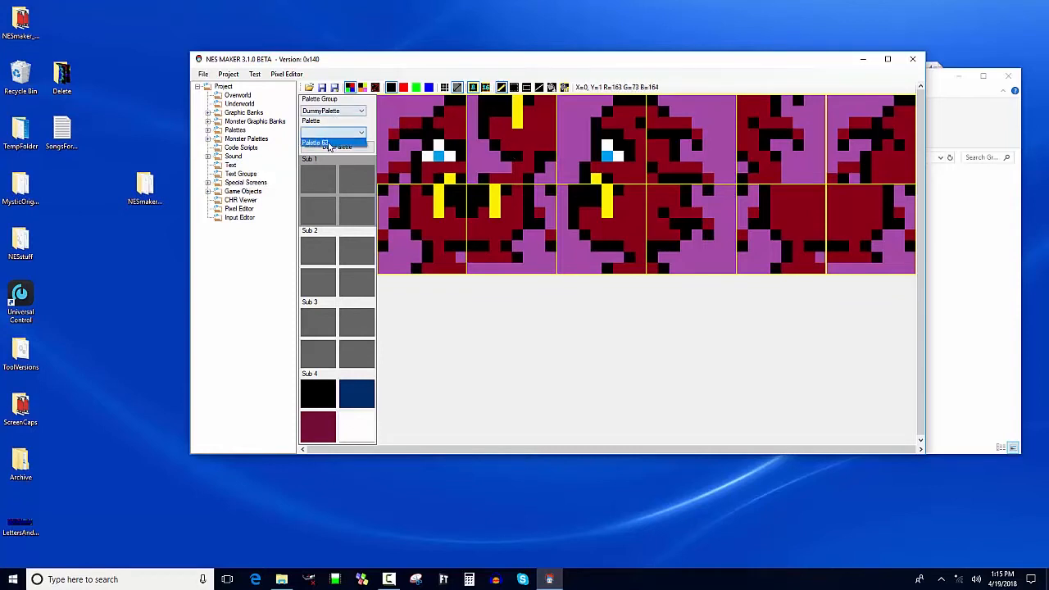
left_click(331, 142)
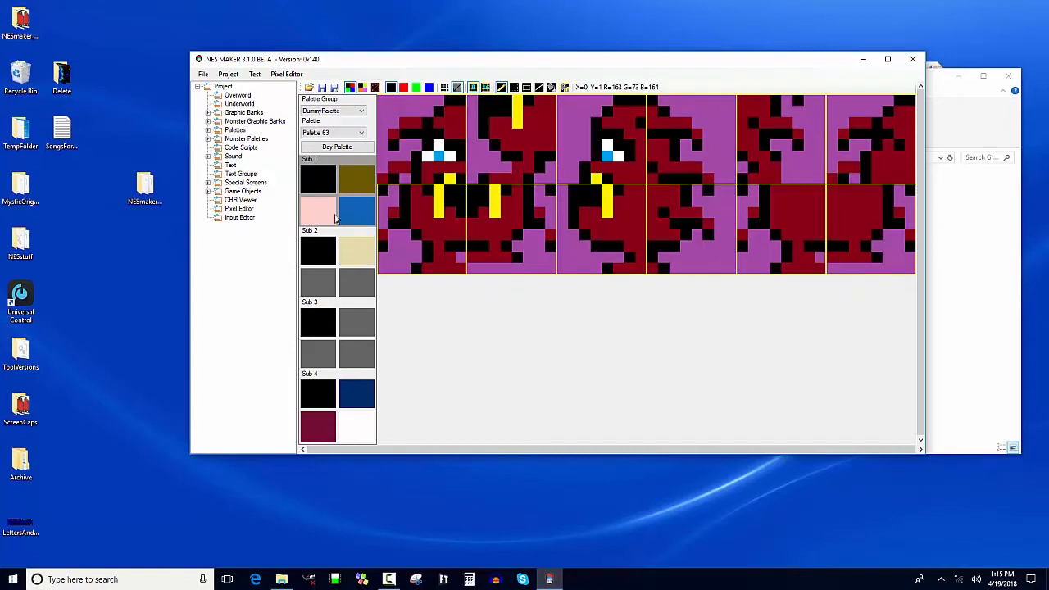
mouse_move(364, 88)
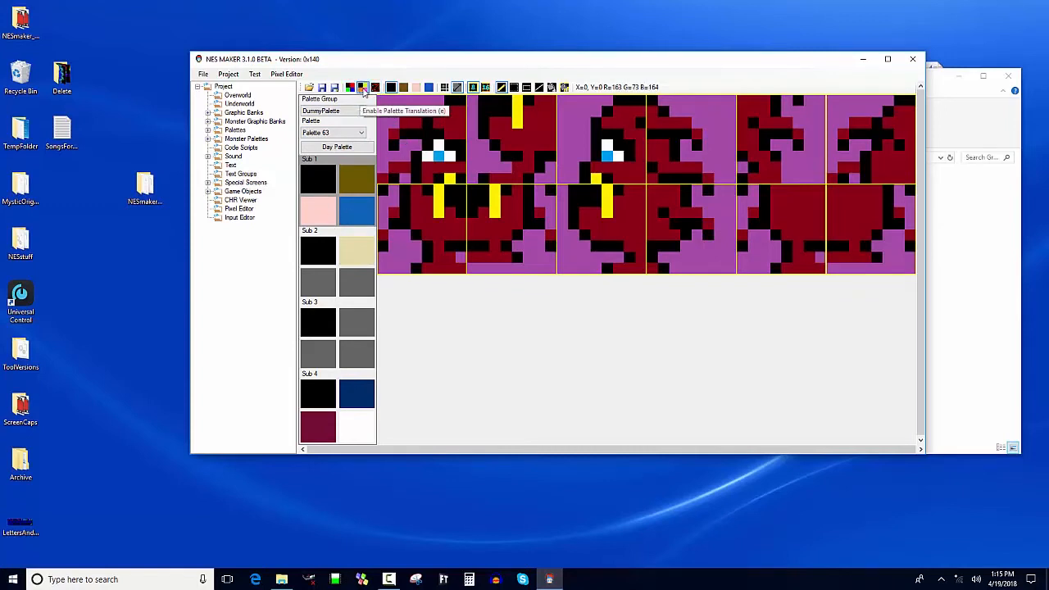
left_click(362, 87)
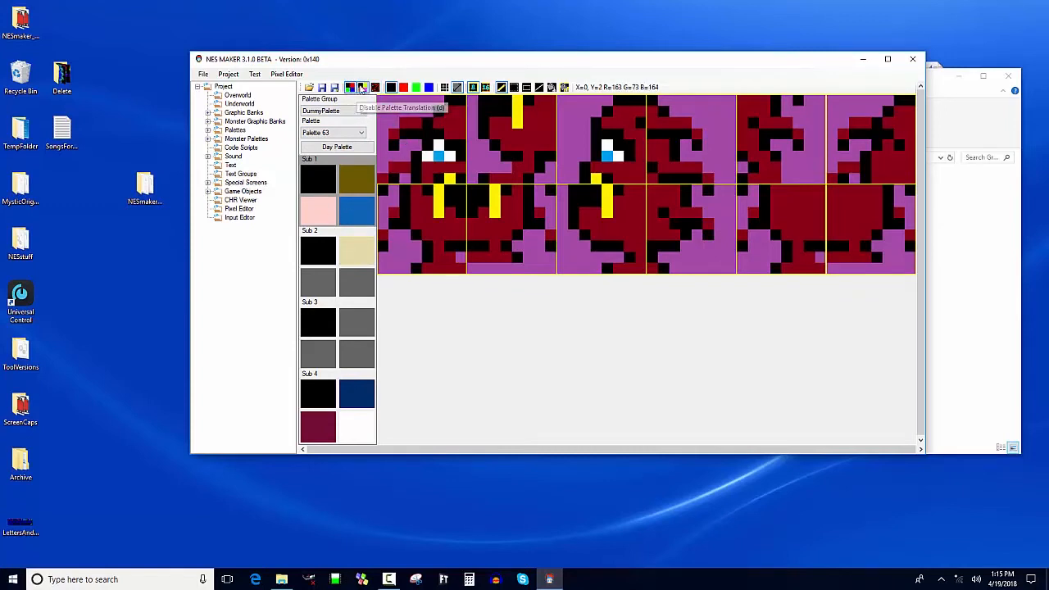
left_click(364, 87)
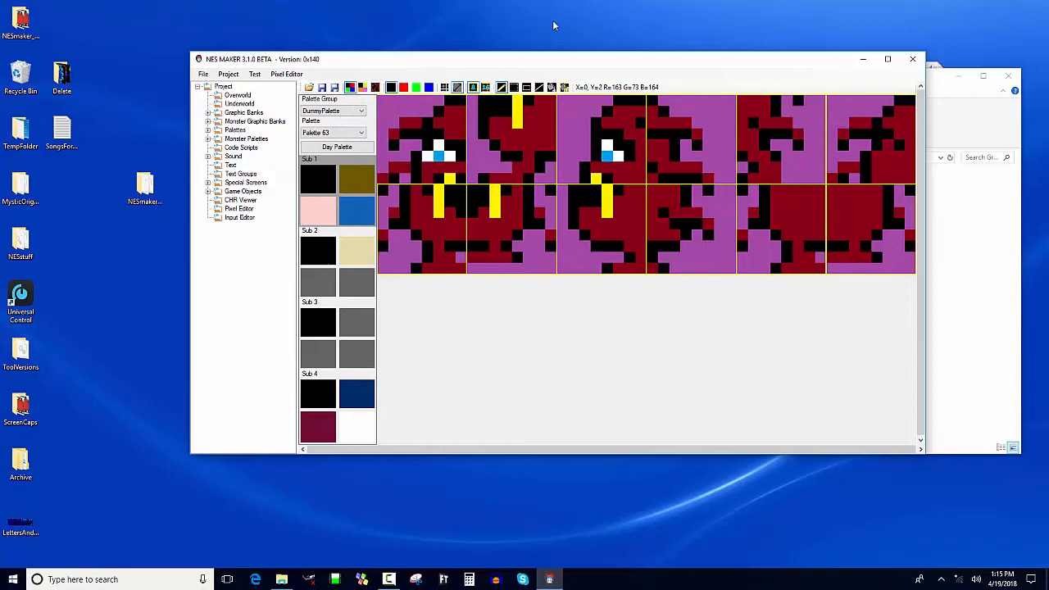
mouse_move(411, 196)
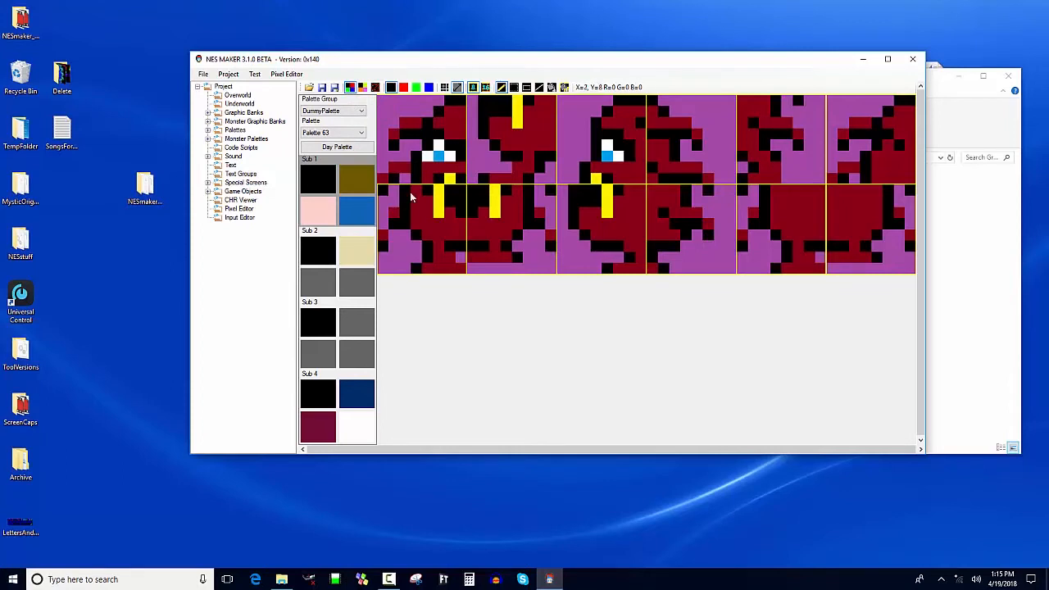
mouse_move(384, 92)
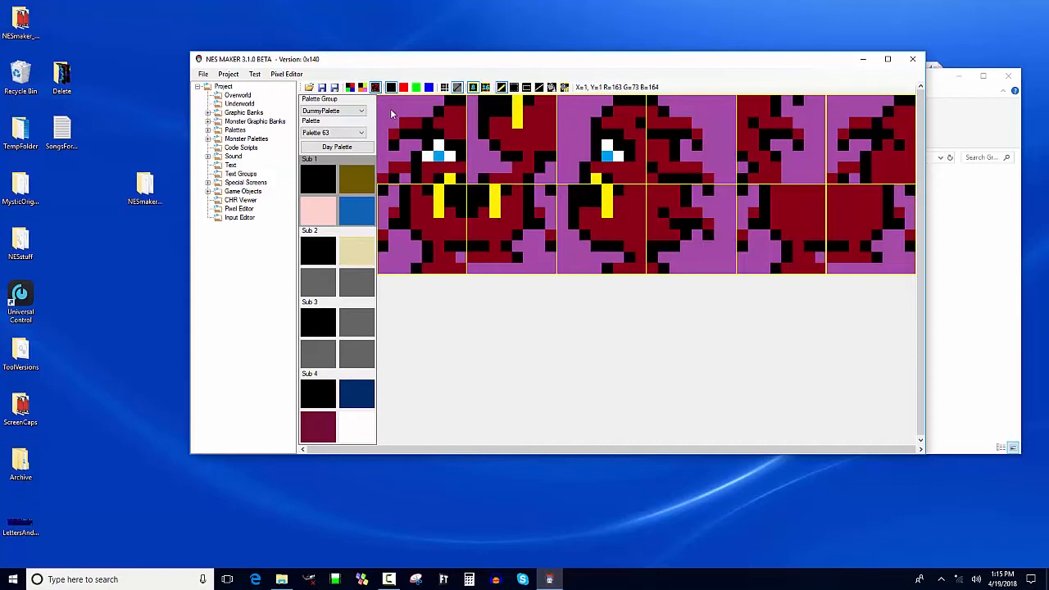
mouse_move(376, 89)
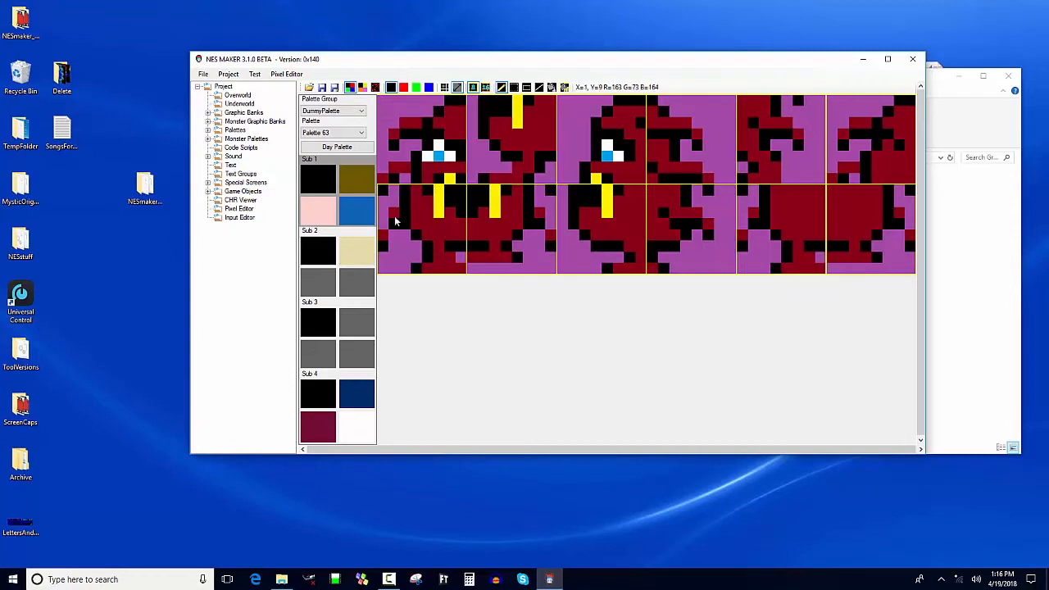
mouse_move(449, 115)
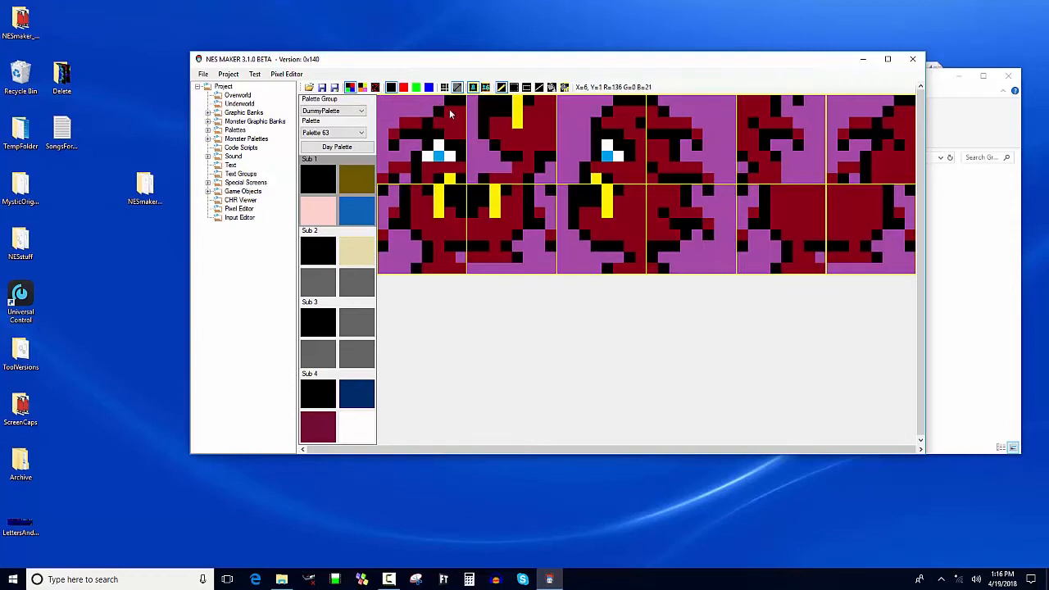
mouse_move(400, 104)
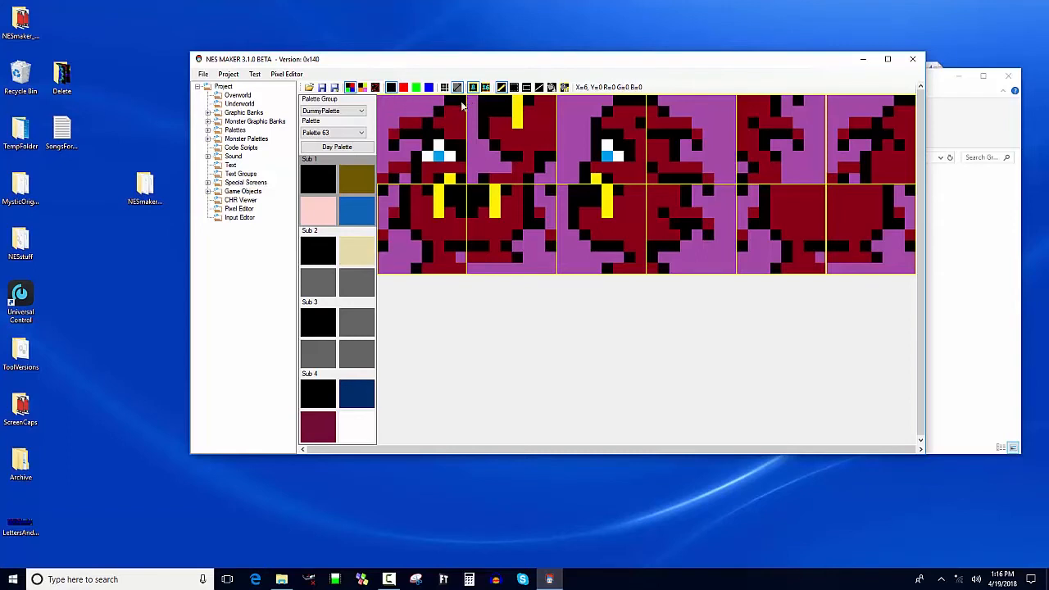
mouse_move(449, 157)
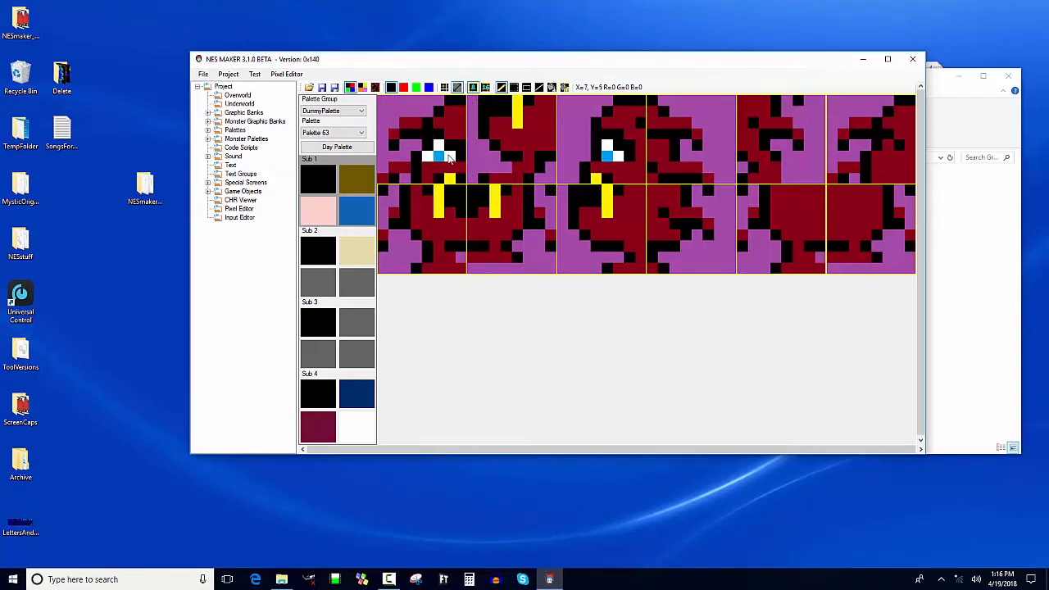
mouse_move(439, 112)
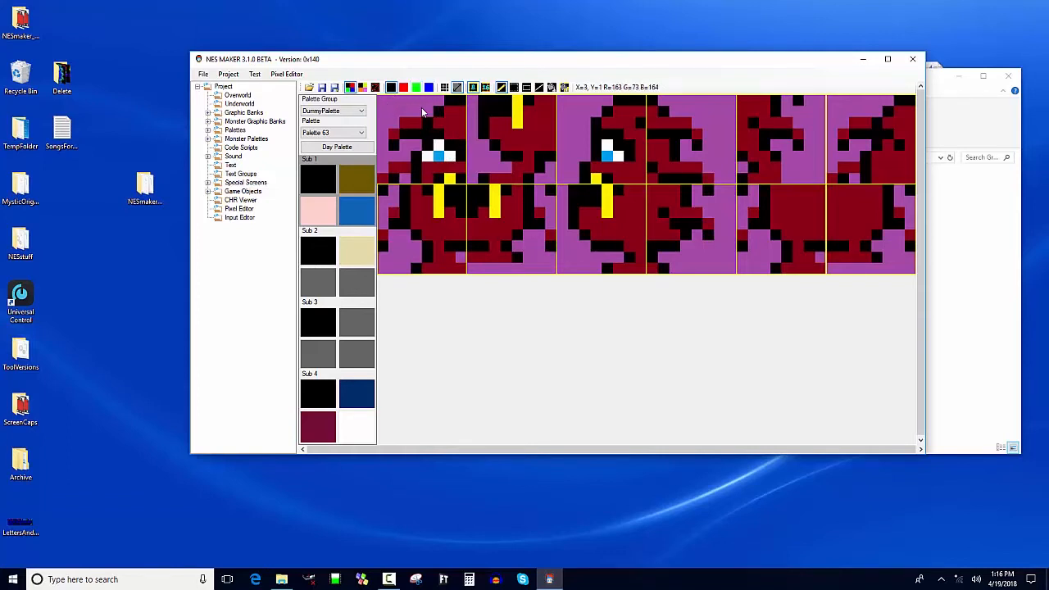
mouse_move(443, 139)
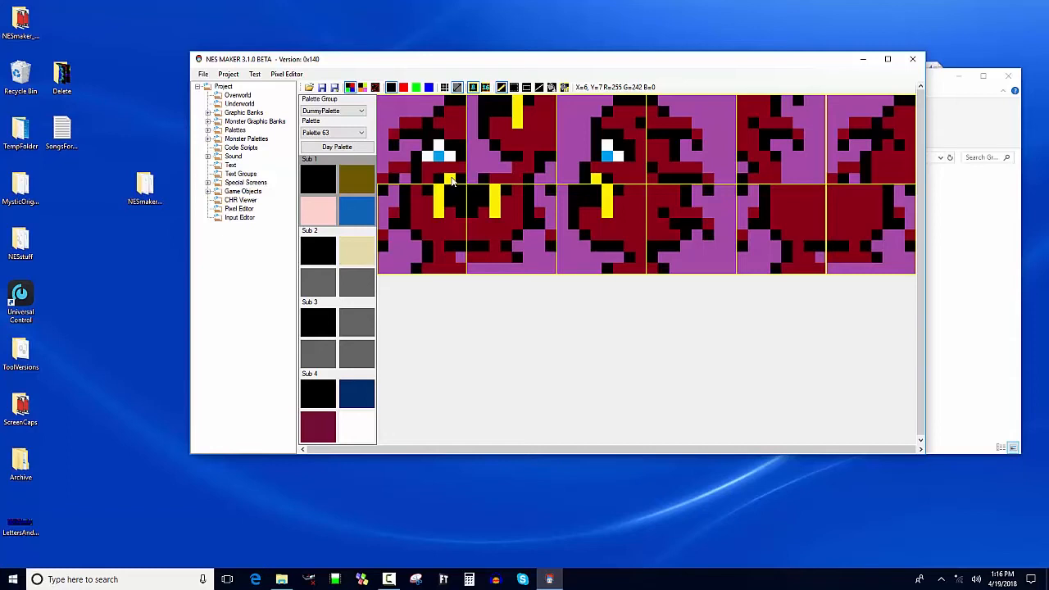
left_click(430, 88)
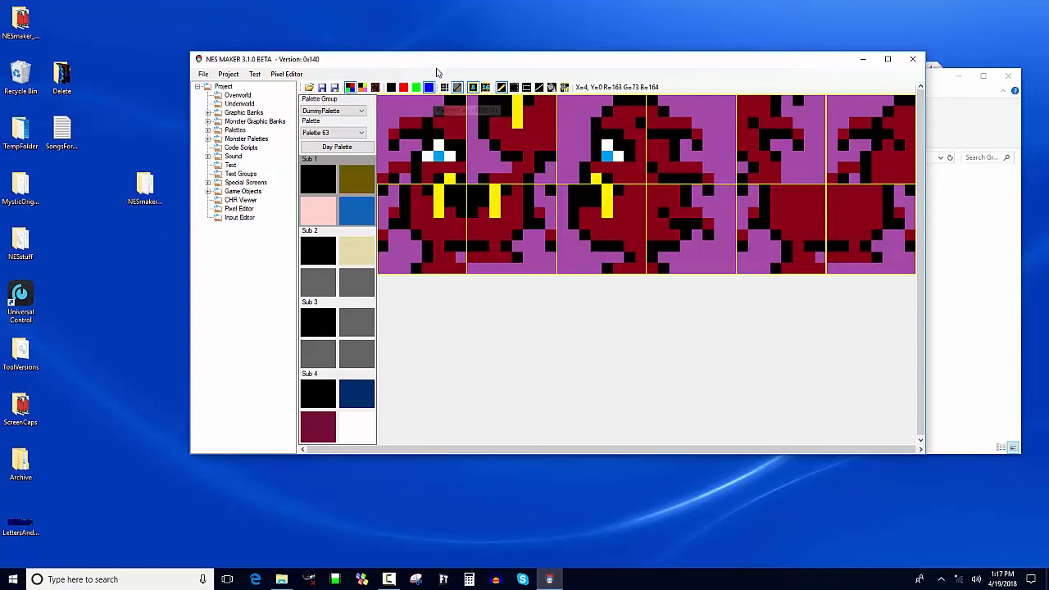
mouse_move(429, 86)
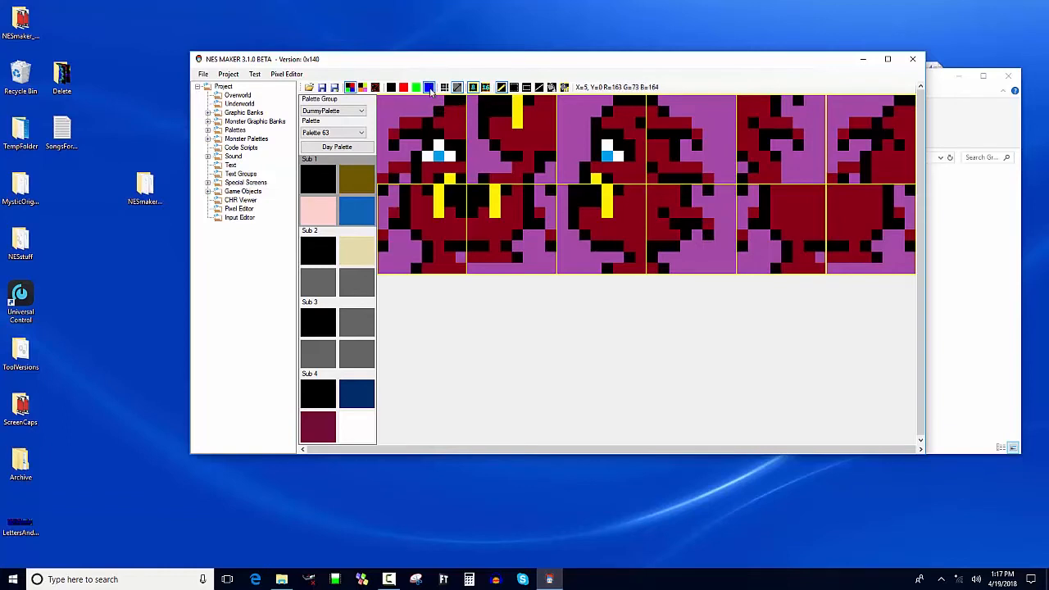
mouse_move(351, 88)
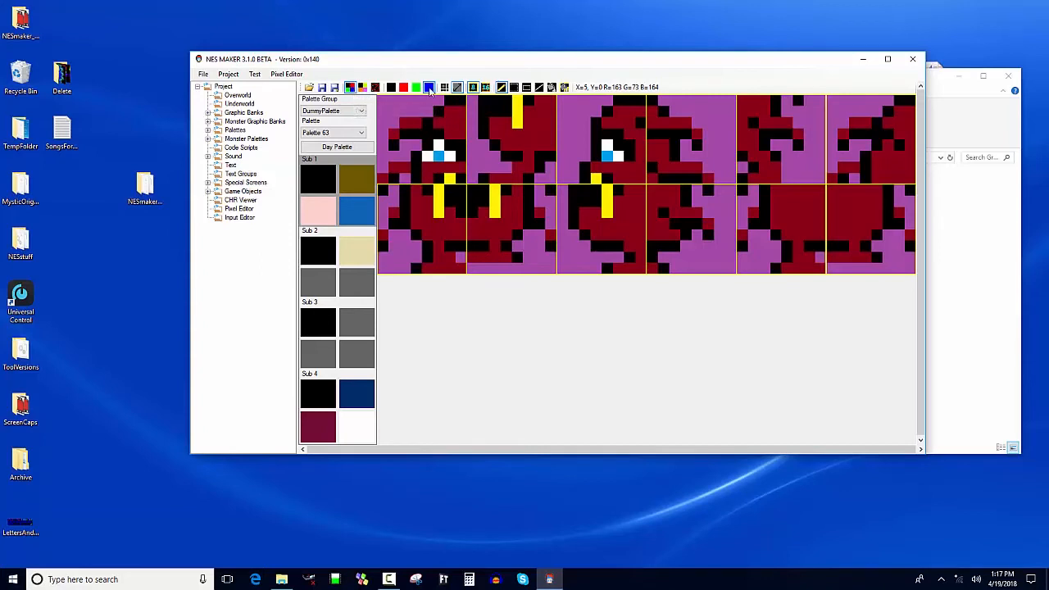
mouse_move(429, 89)
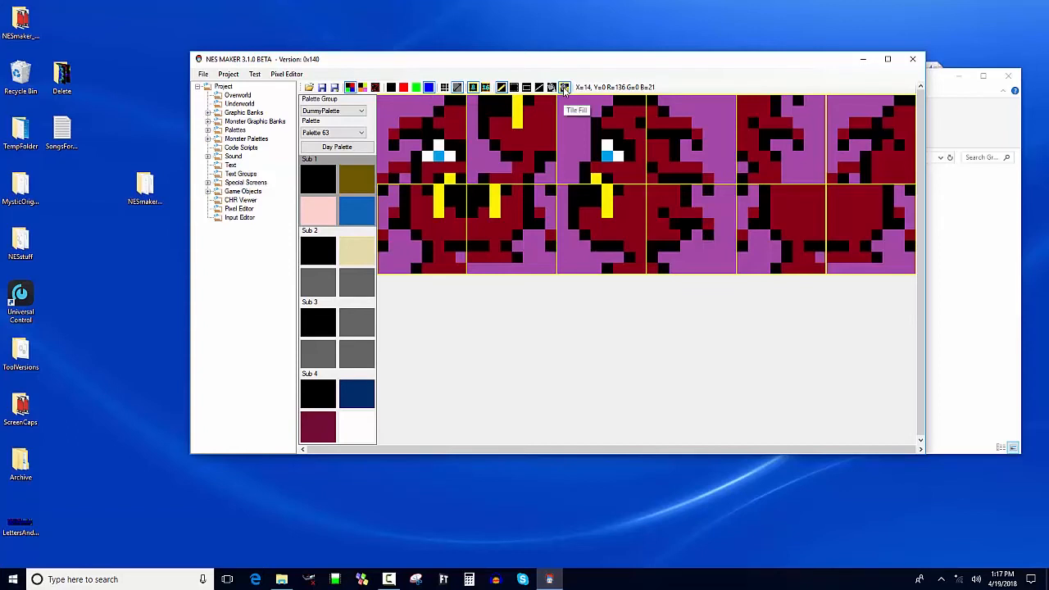
mouse_move(551, 88)
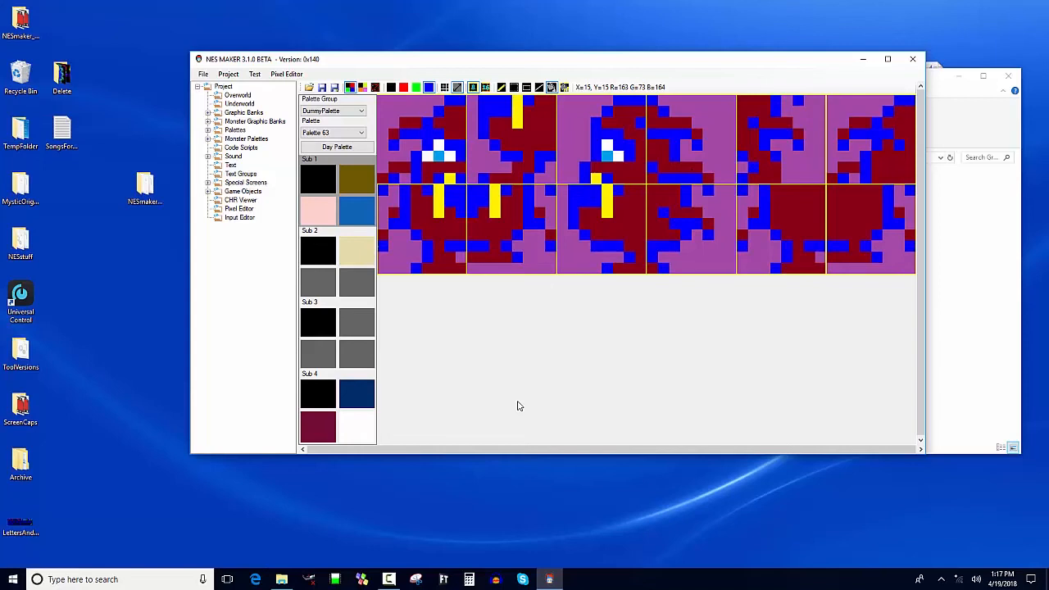
mouse_move(452, 128)
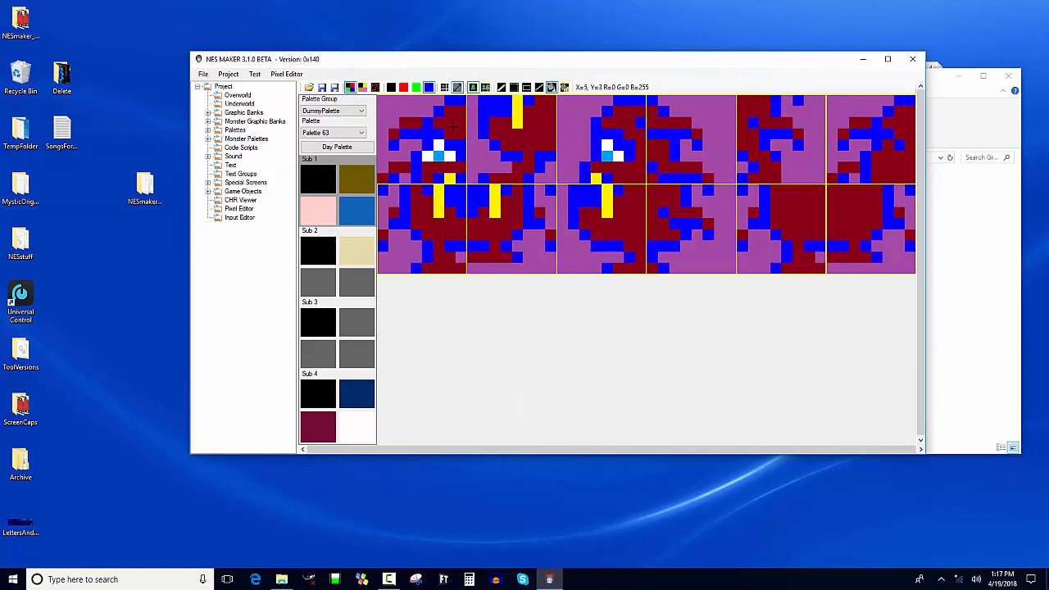
mouse_move(459, 130)
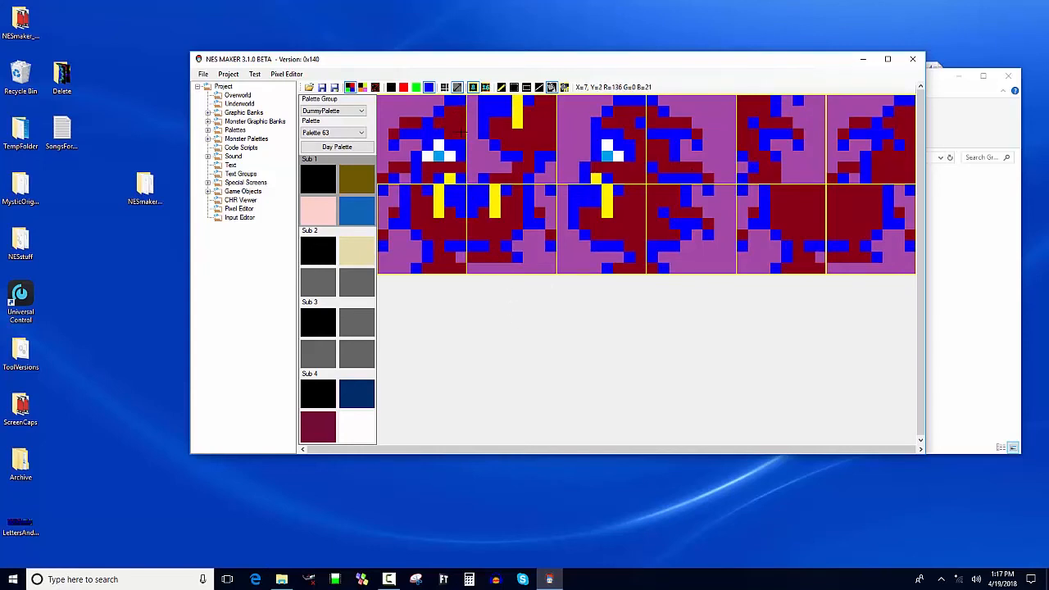
mouse_move(403, 88)
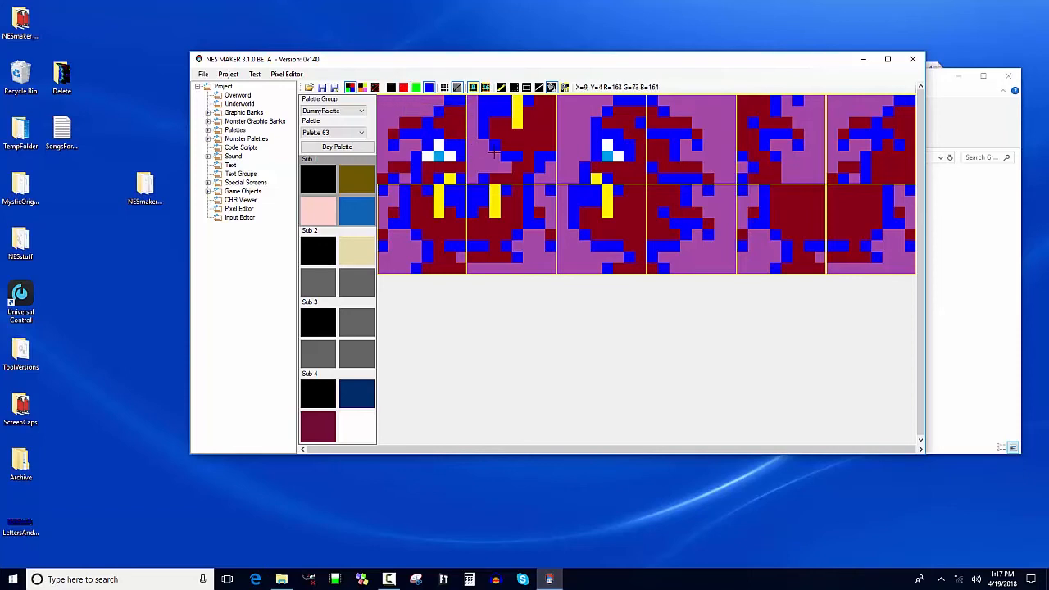
mouse_move(419, 100)
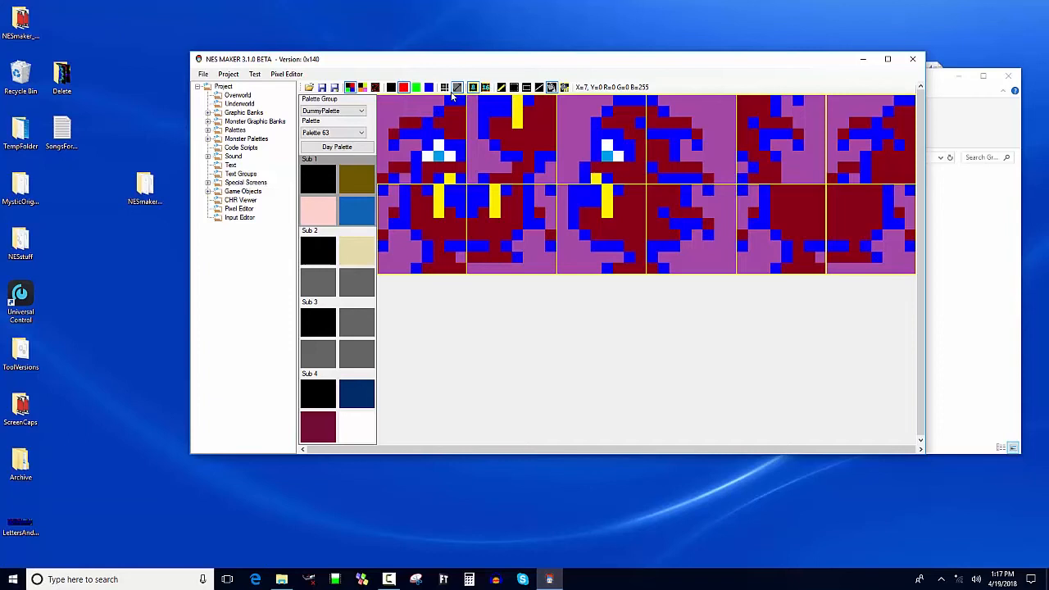
mouse_move(552, 89)
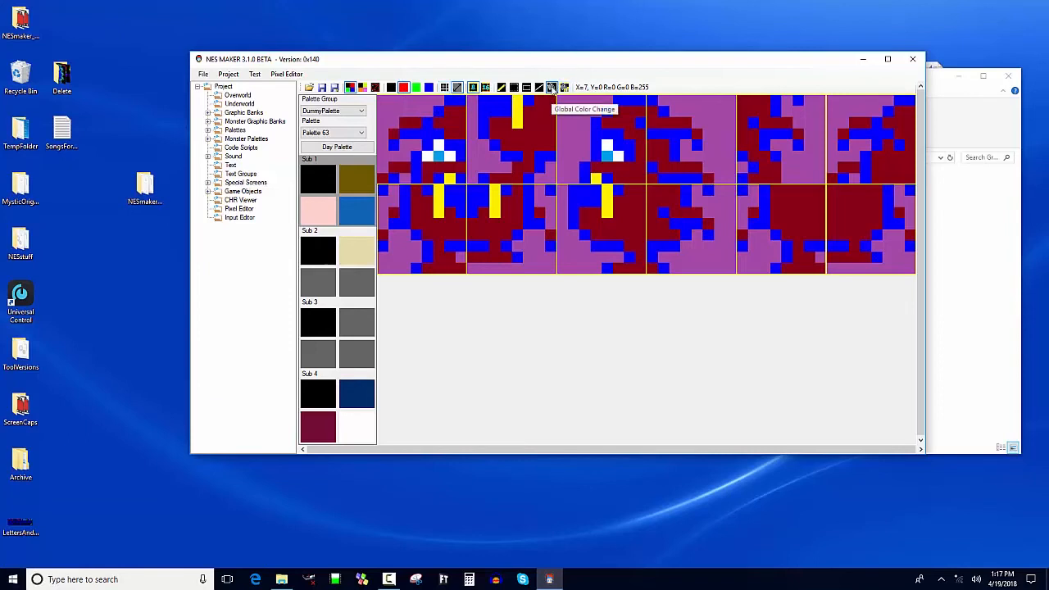
mouse_move(469, 141)
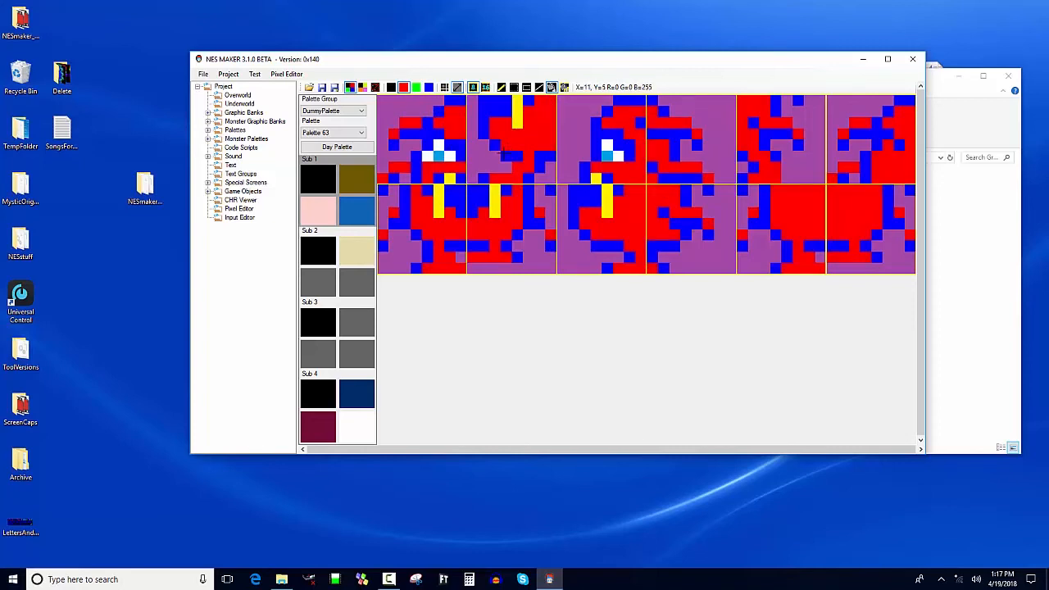
mouse_move(550, 167)
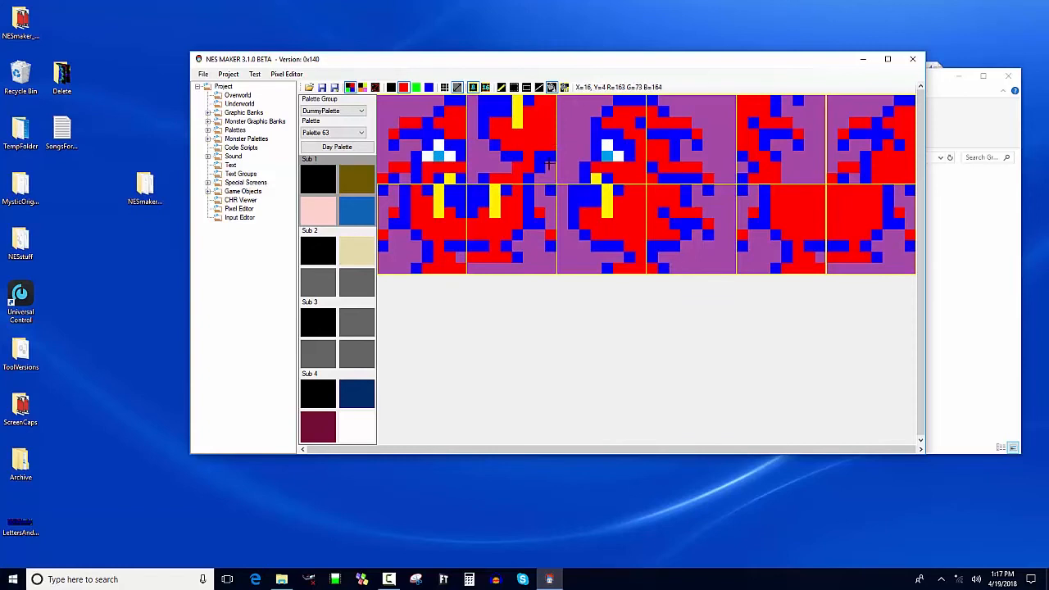
mouse_move(496, 205)
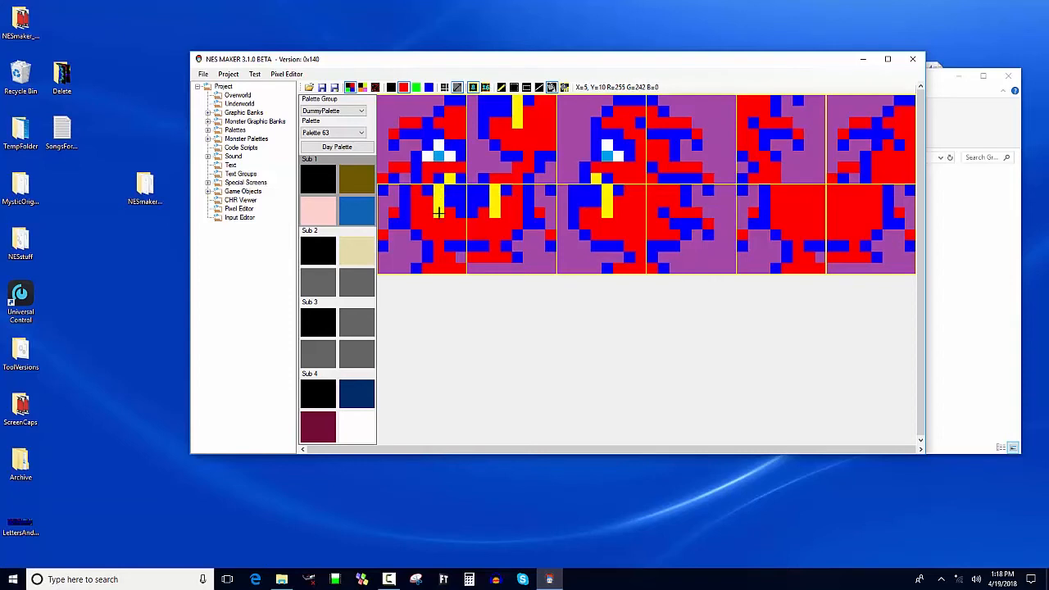
mouse_move(450, 156)
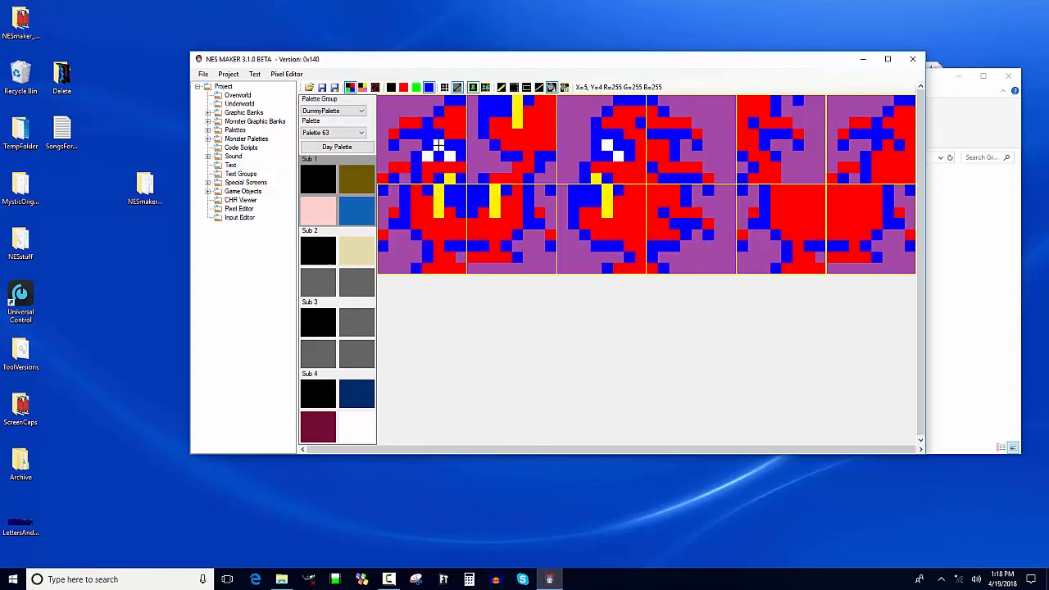
mouse_move(417, 100)
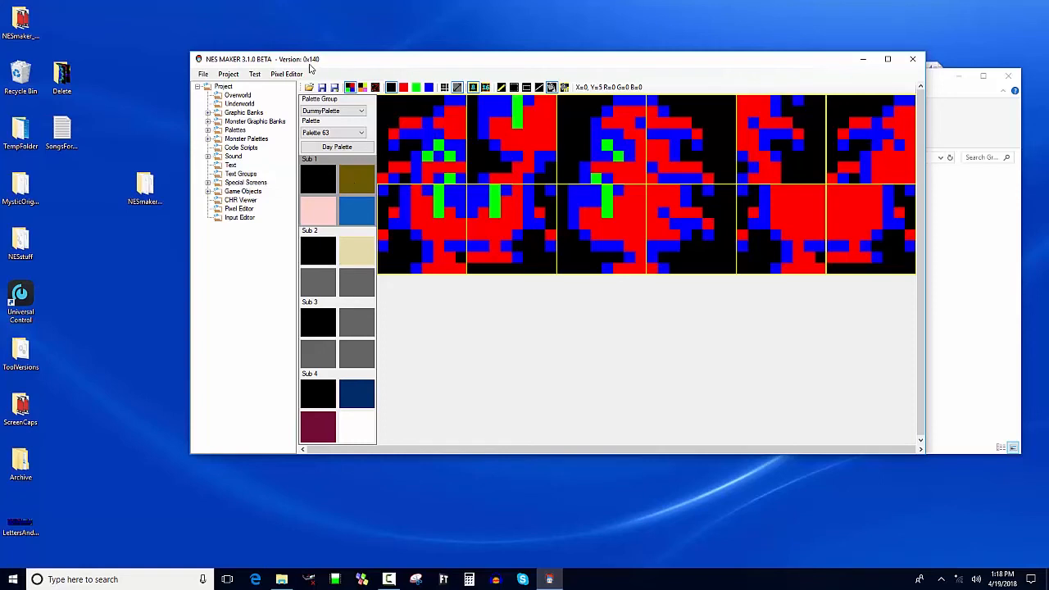
mouse_move(364, 88)
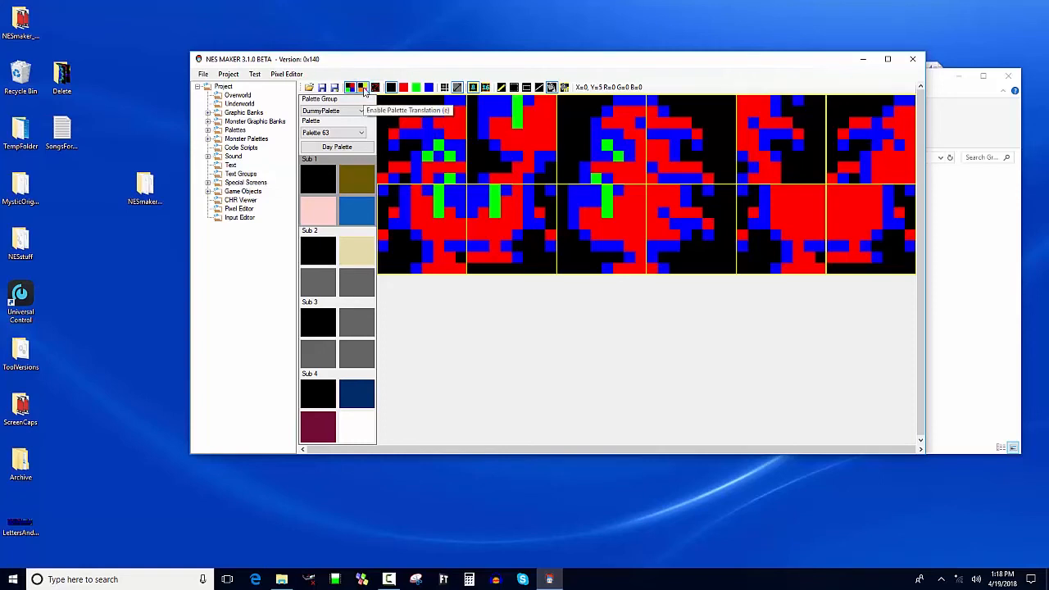
- With translation previewed, recolour the first subpalette to black, orange, red and dark teal
left_click(363, 87)
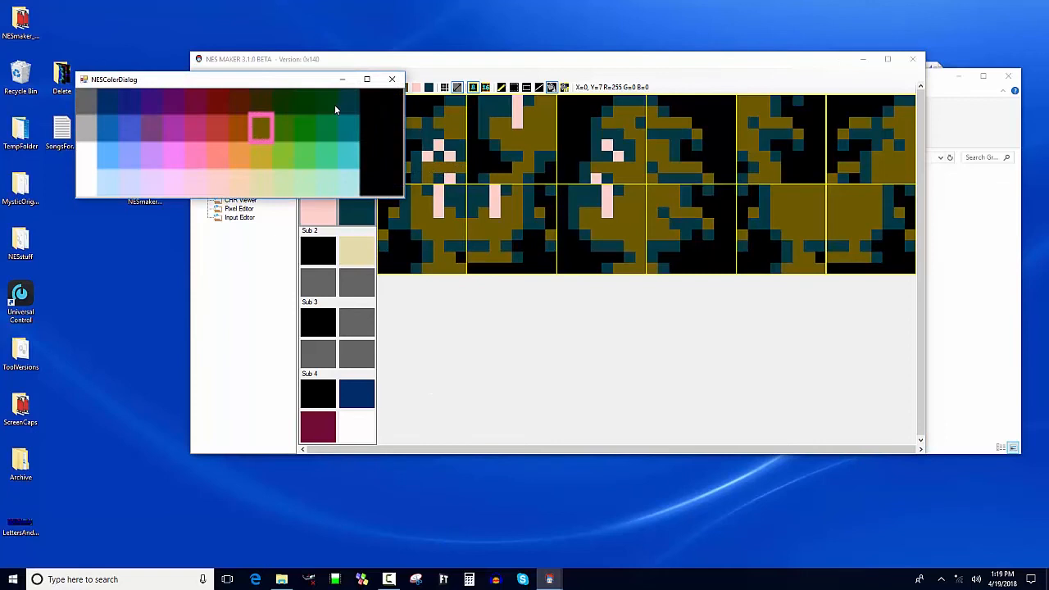
left_click(260, 130)
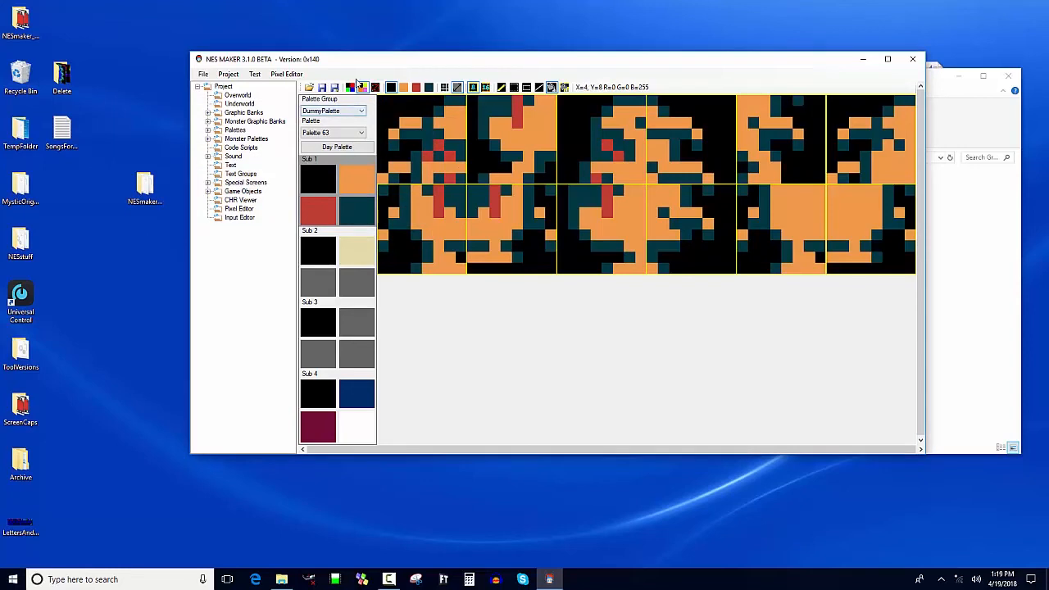
left_click(351, 87)
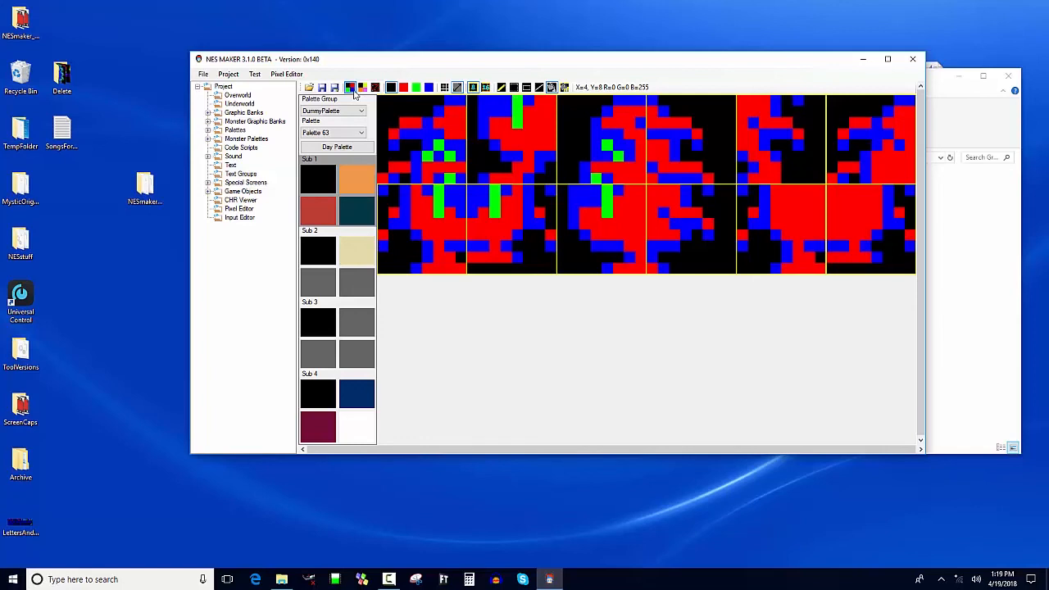
mouse_move(361, 89)
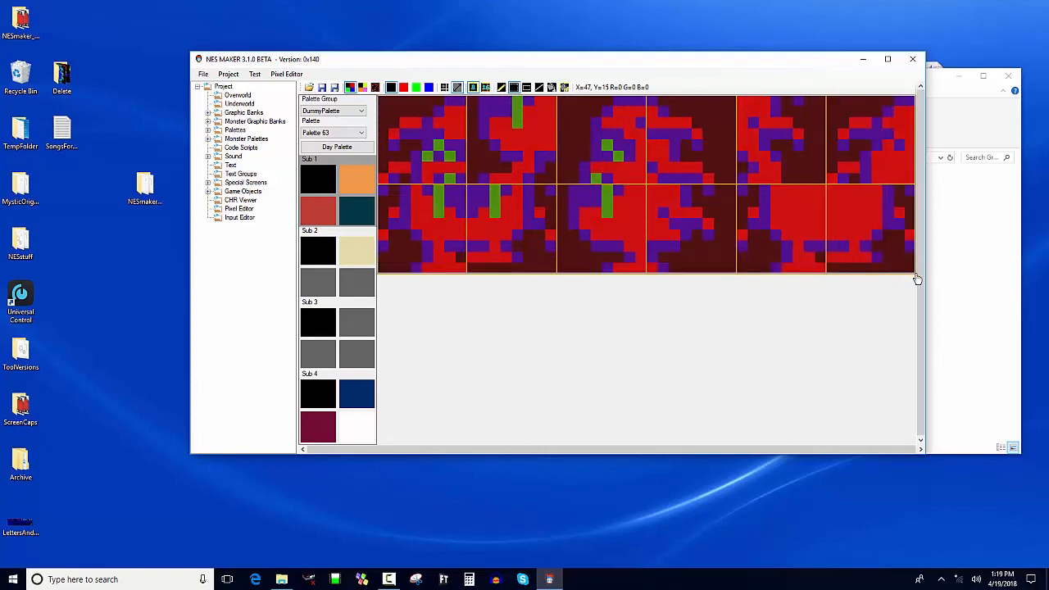
mouse_move(646, 200)
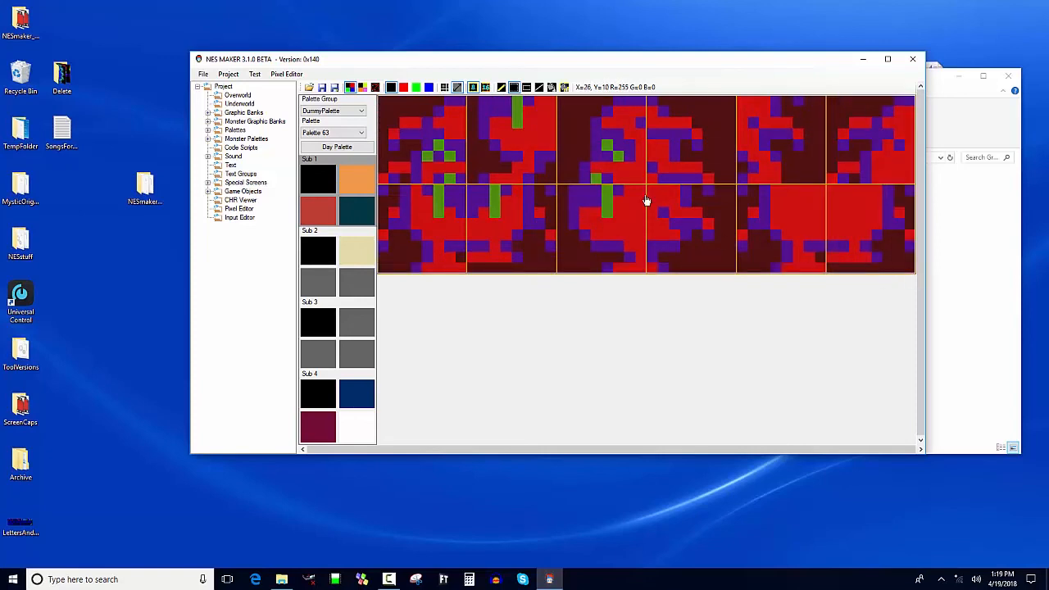
- Create a new 128 x 64 Monster Tiles bitmap to receive the copied sprite
left_click(286, 74)
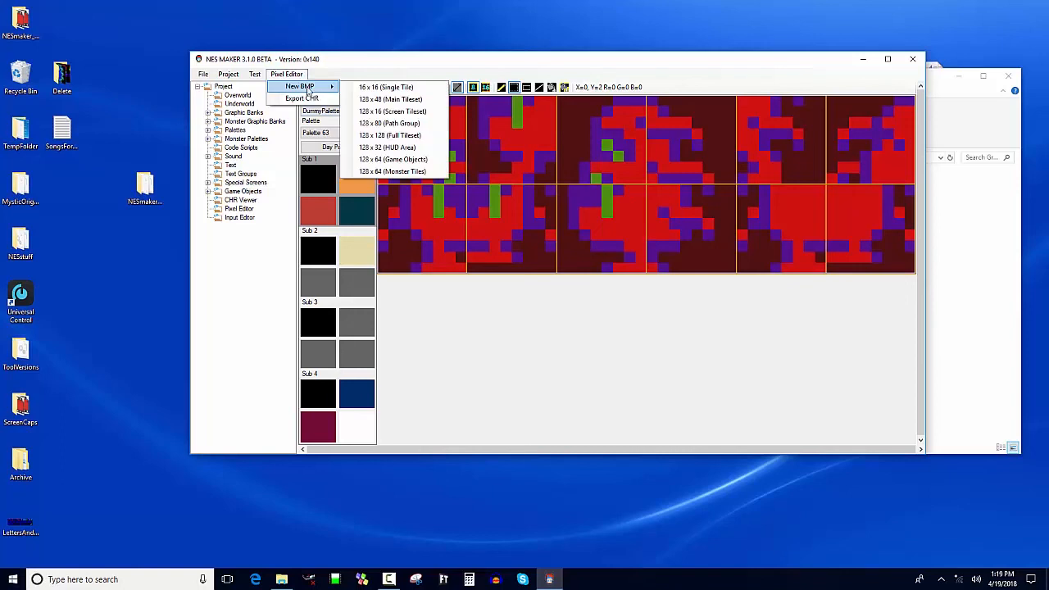
mouse_move(394, 172)
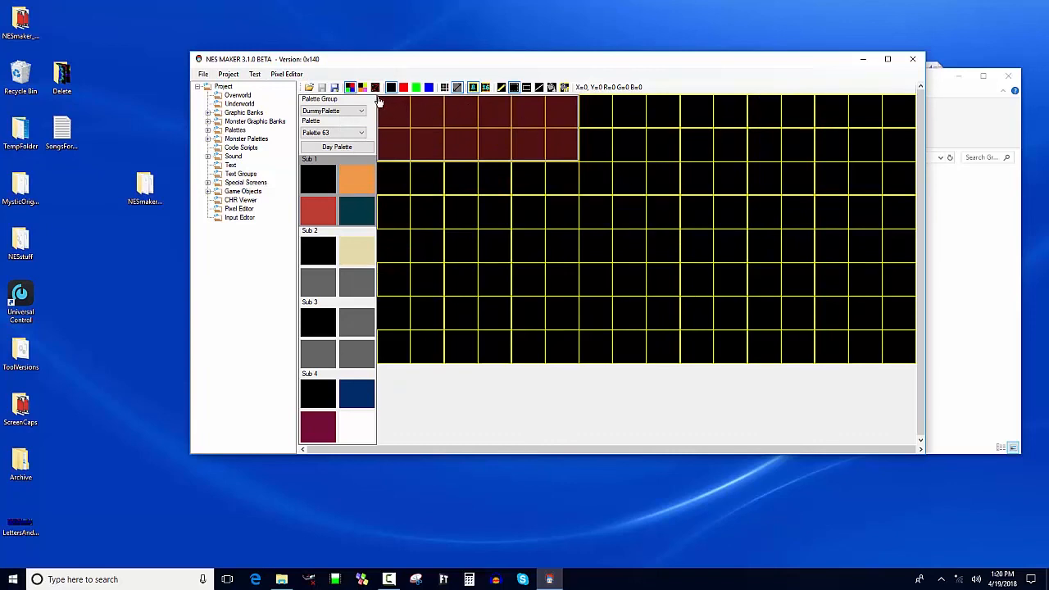
mouse_move(379, 102)
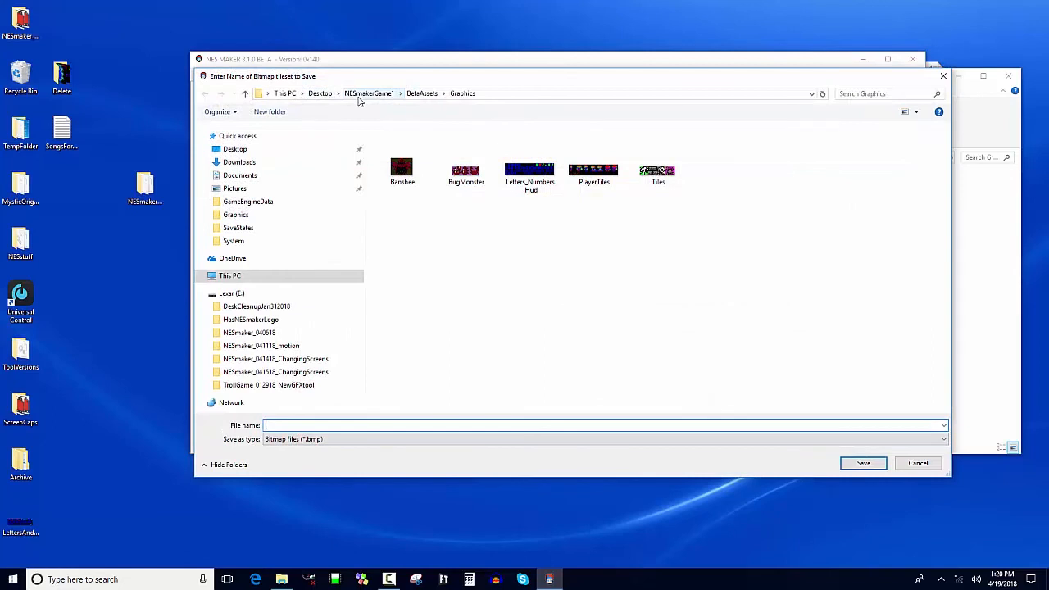
- Save the tileset over Monster_0_00.bmp in GraphicAssets, replacing it and reloading the project tileset
left_click(369, 92)
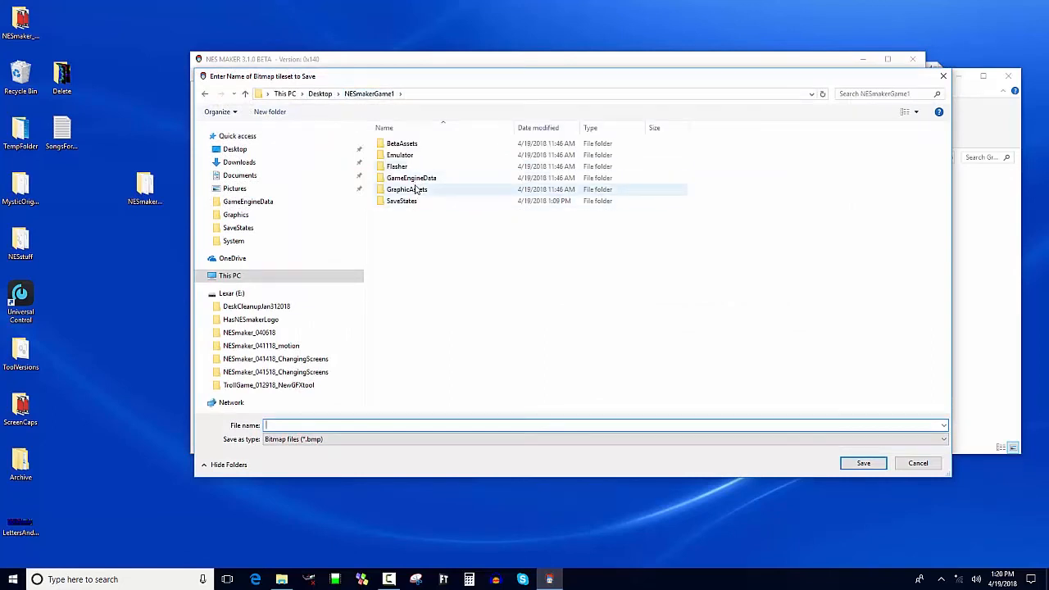
double_click(406, 190)
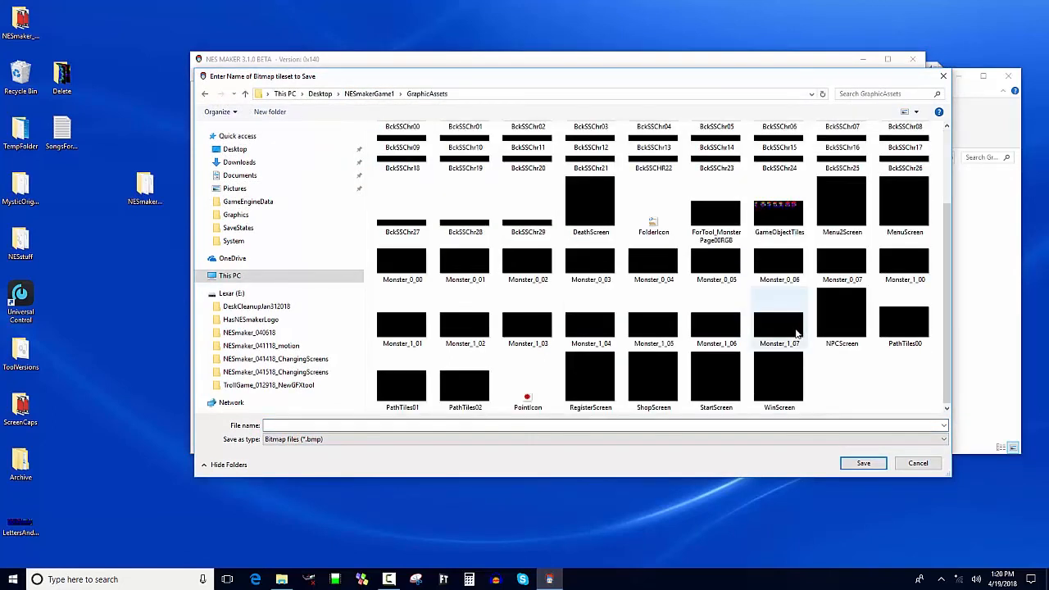
left_click(402, 262)
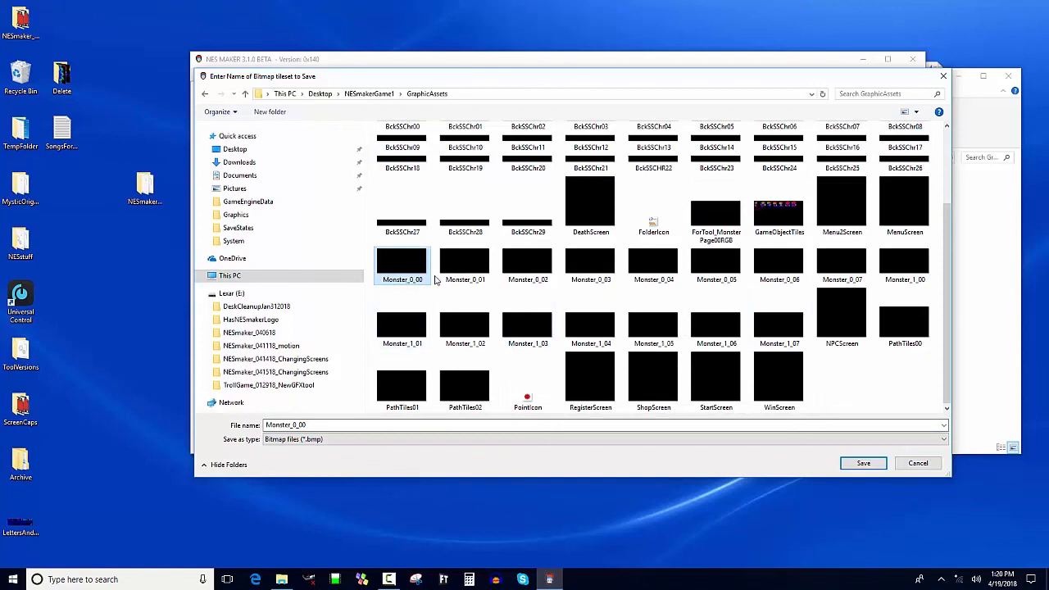
mouse_move(767, 251)
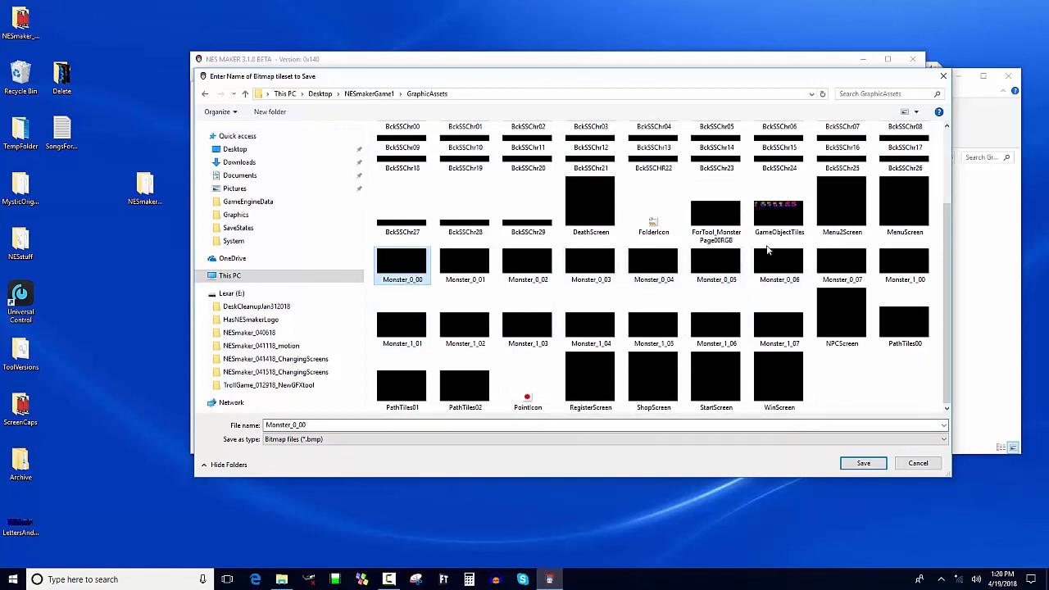
mouse_move(872, 461)
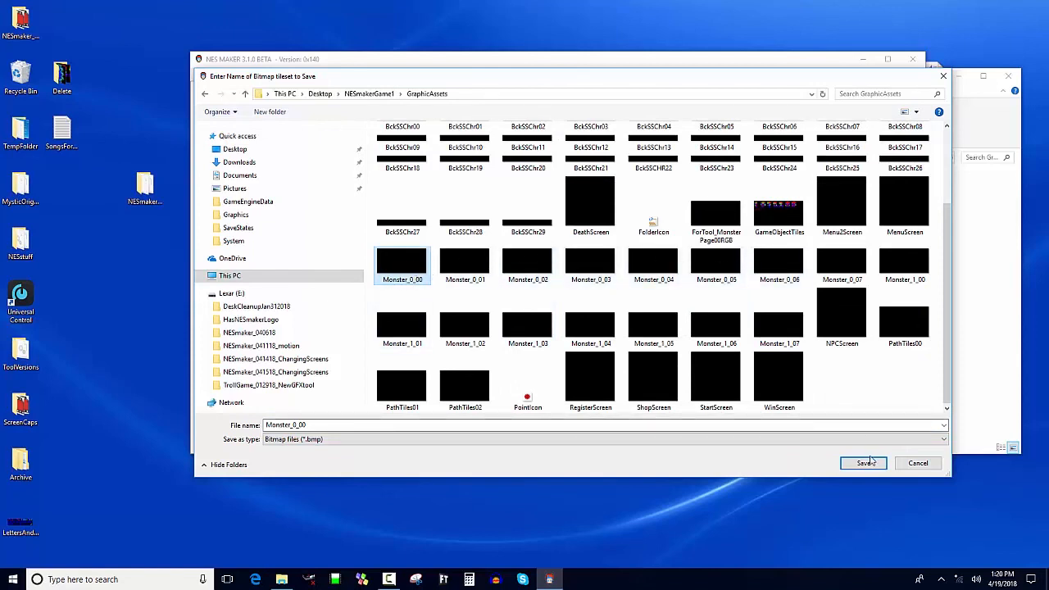
left_click(862, 463)
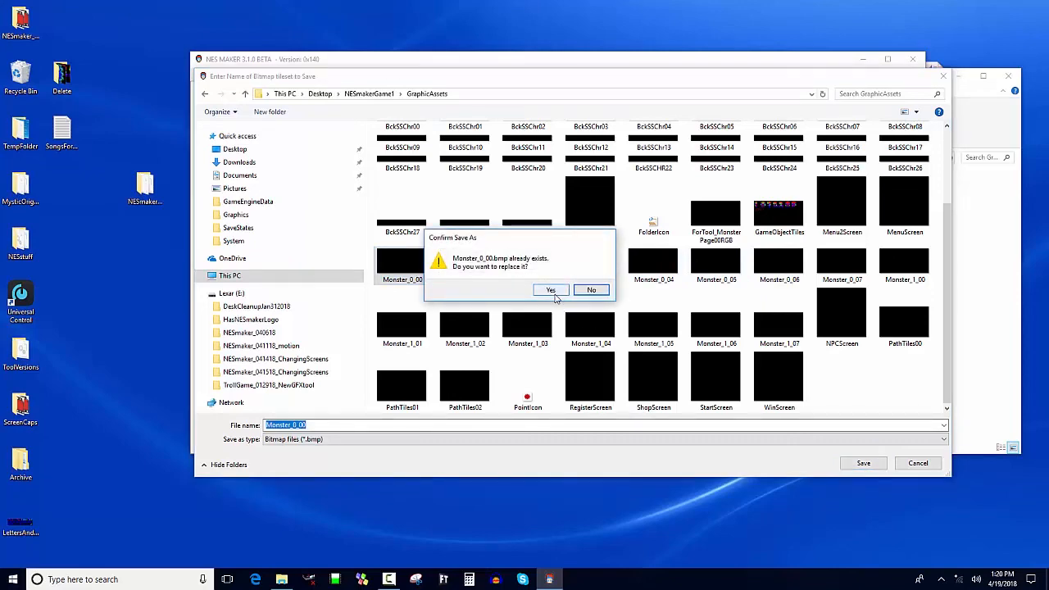
left_click(551, 288)
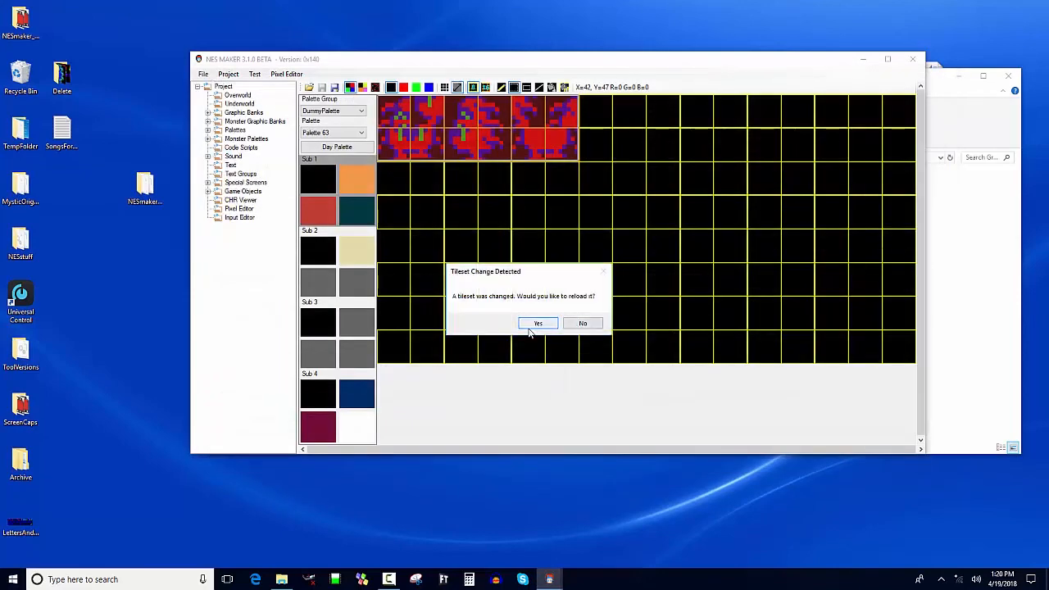
left_click(538, 322)
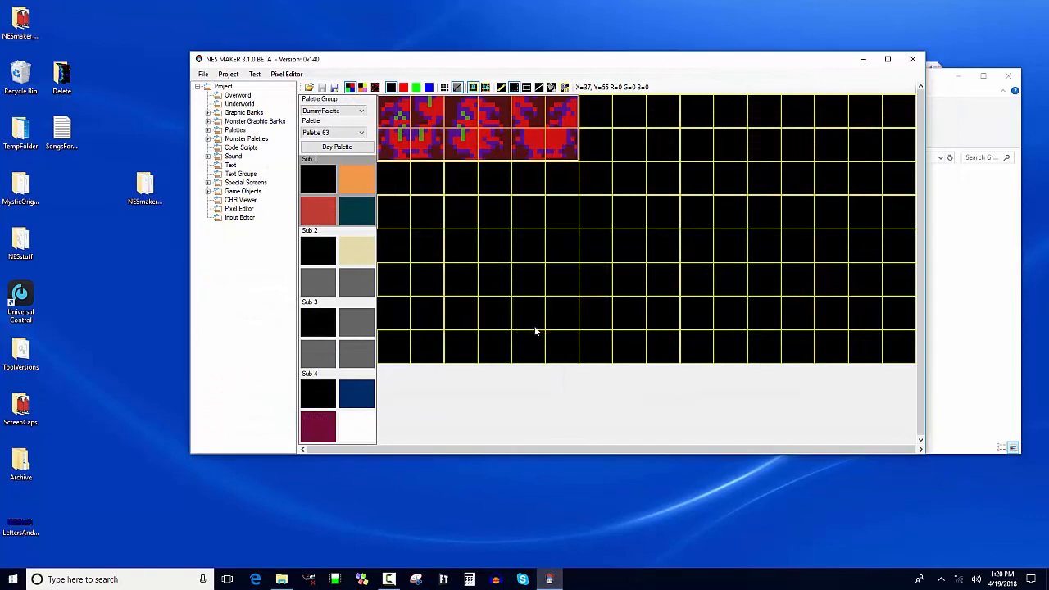